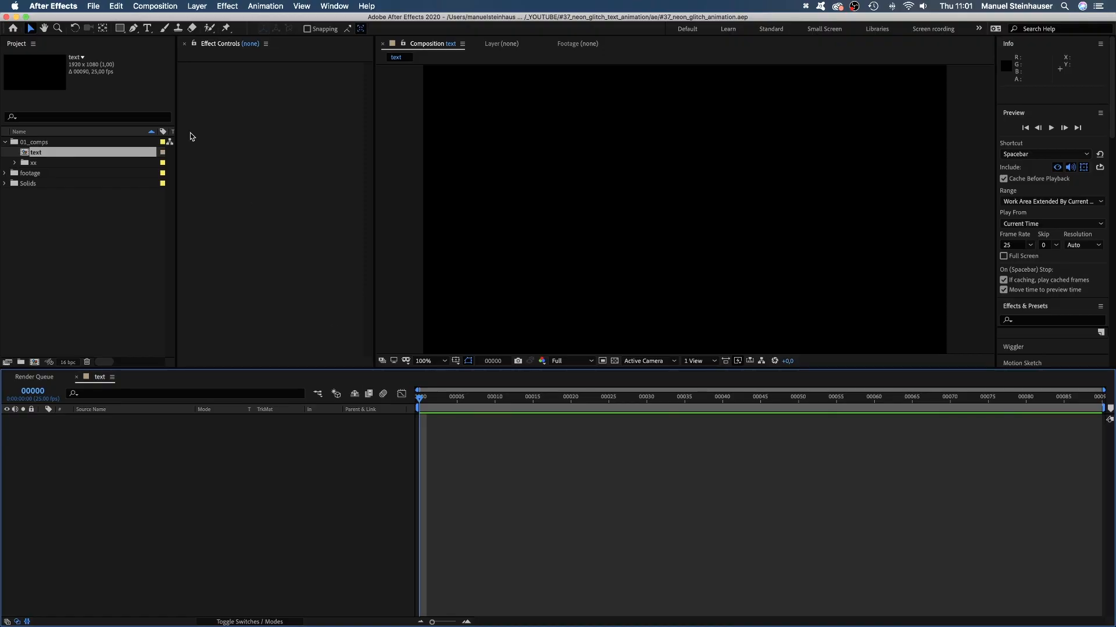
- Create a Josefin Sans Bold text layer reading 'Neon Glitch' in all caps
click(146, 28)
text(j)
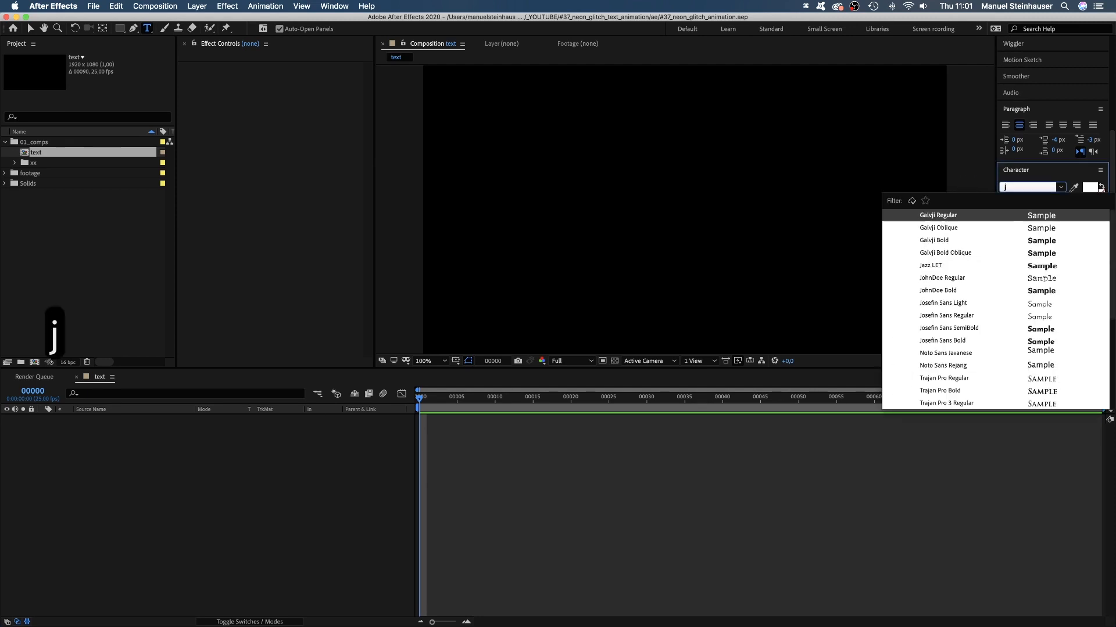
text(osefin Sans)
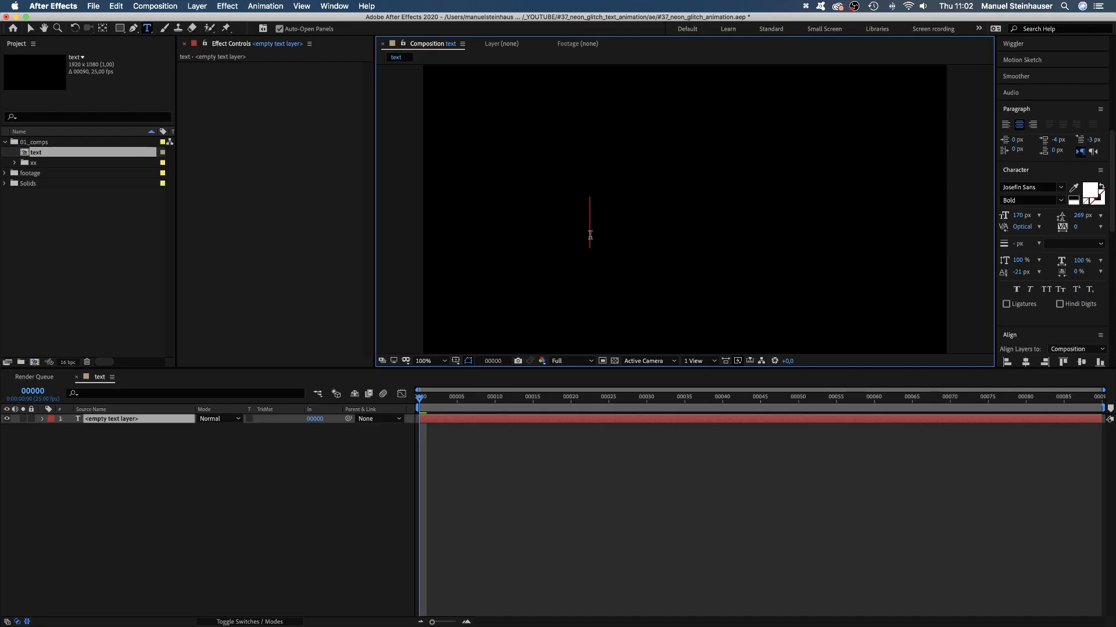
text(Neon)
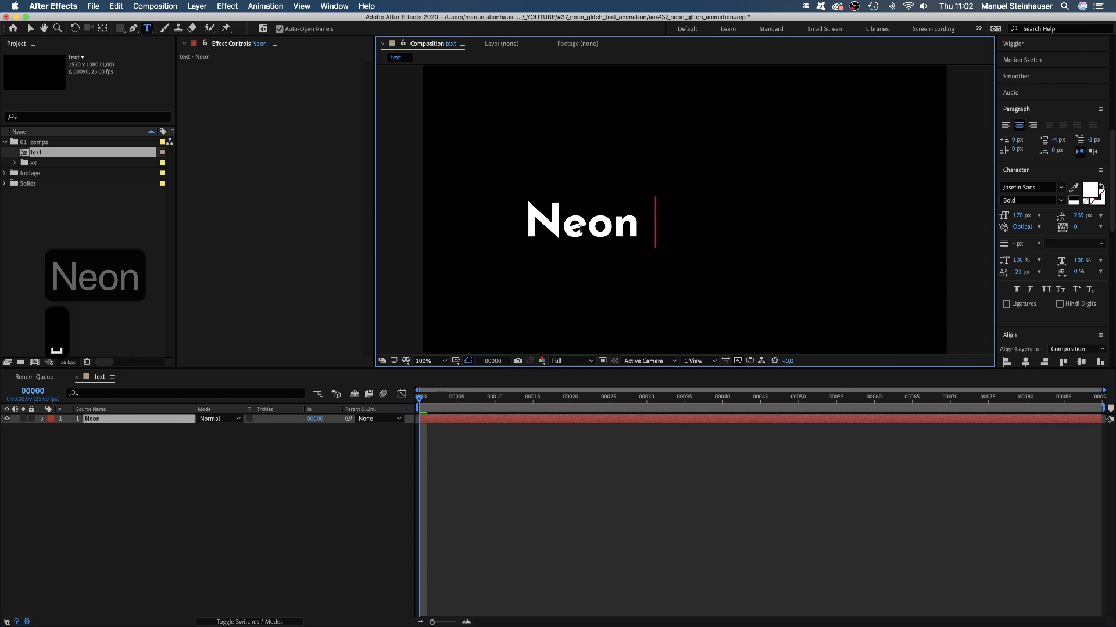
text(Glitch)
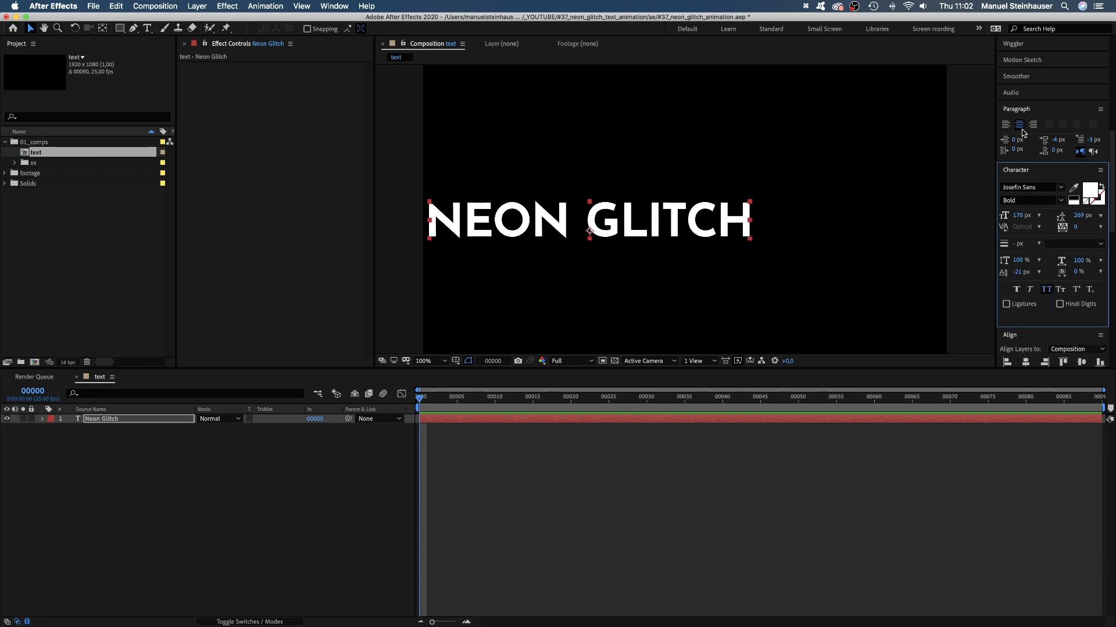
- Align the NEON GLITCH text to the horizontal centre of the composition
scroll(down, 3)
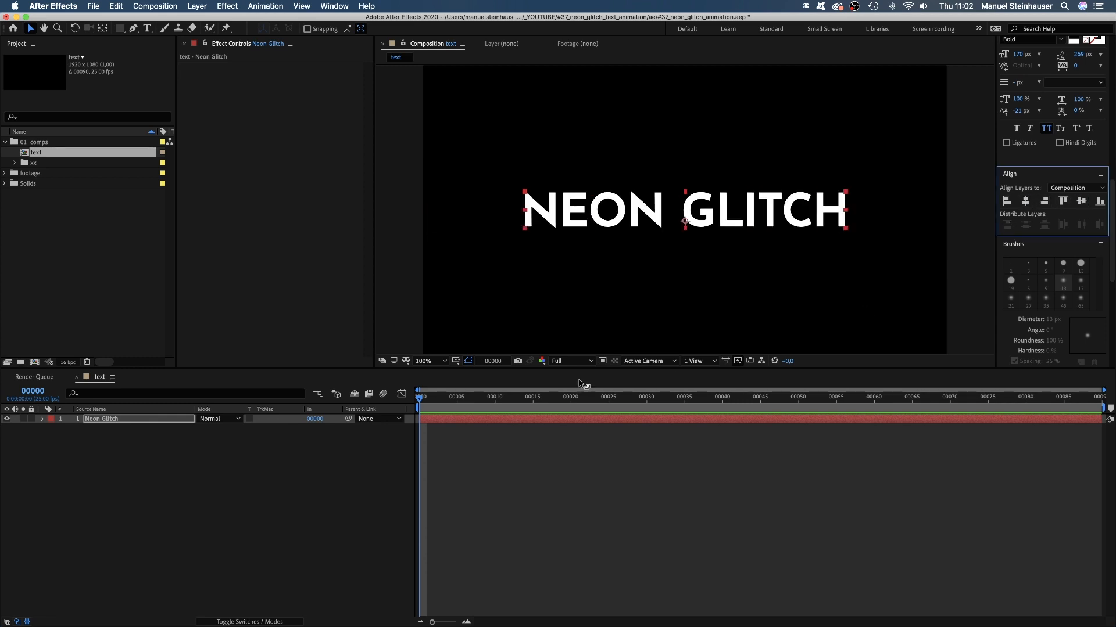
click(525, 396)
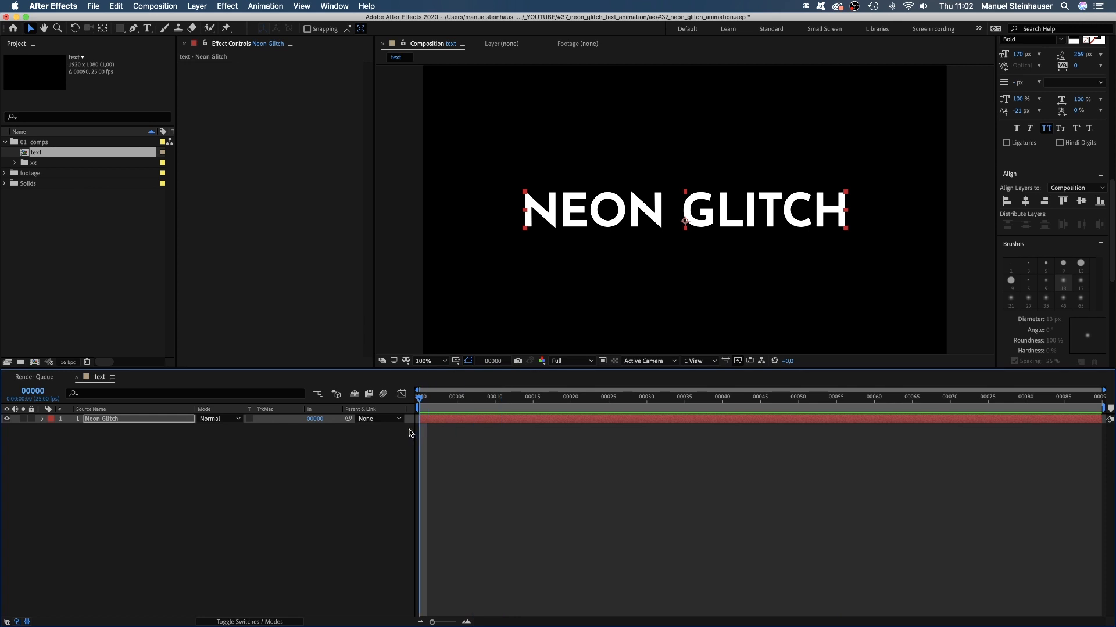
mouse_move(405, 420)
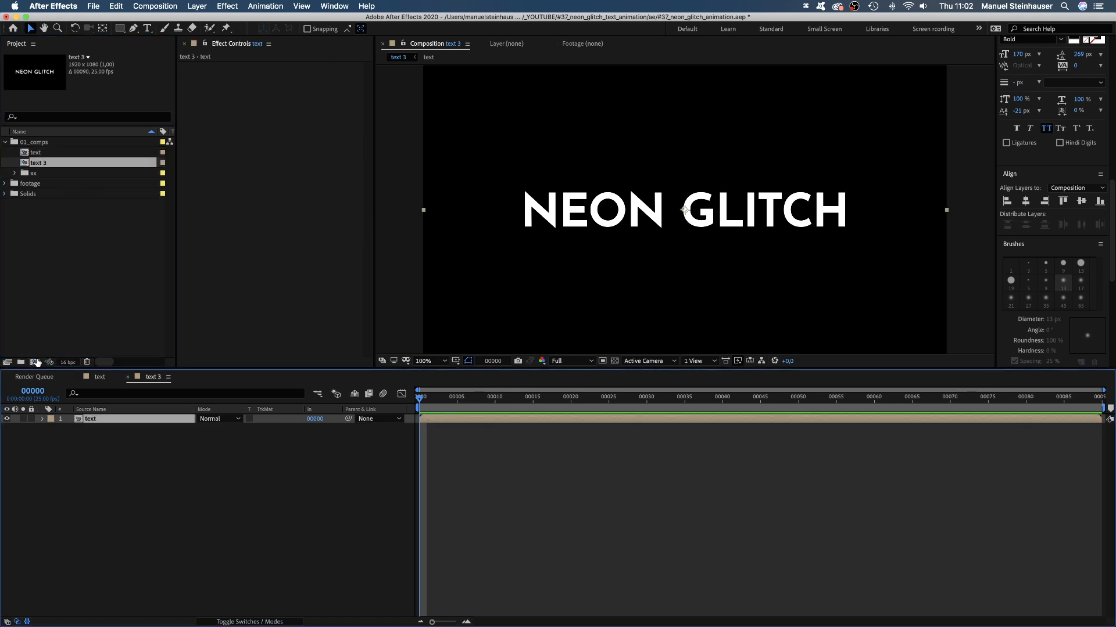
mouse_move(40, 357)
text(g)
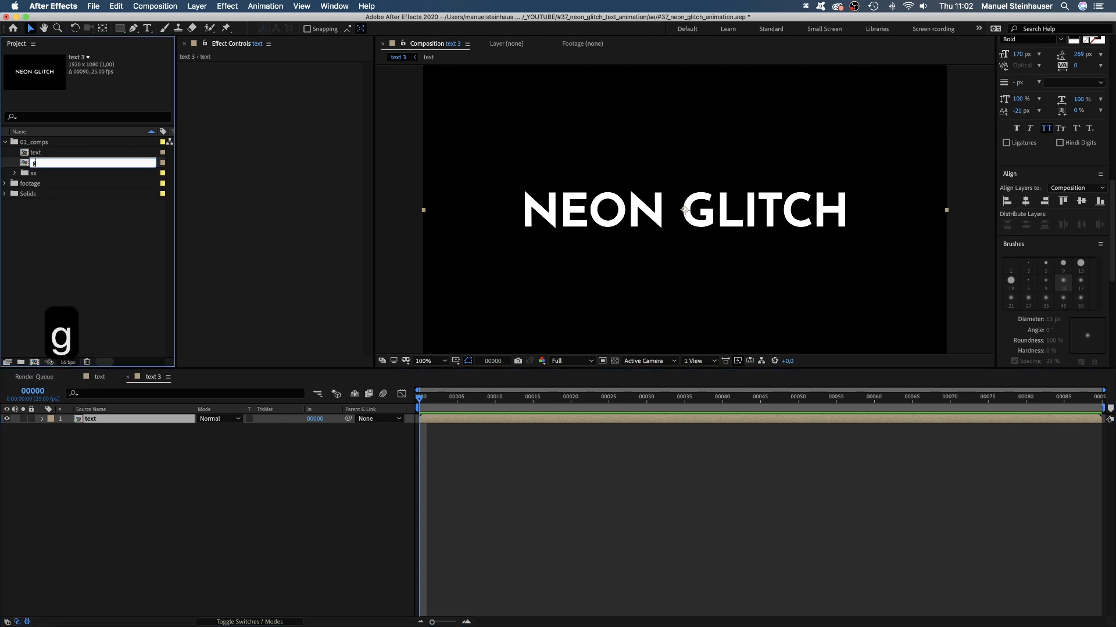
- Rename the new nesting composition to 'glitch animation'
text(litch animation)
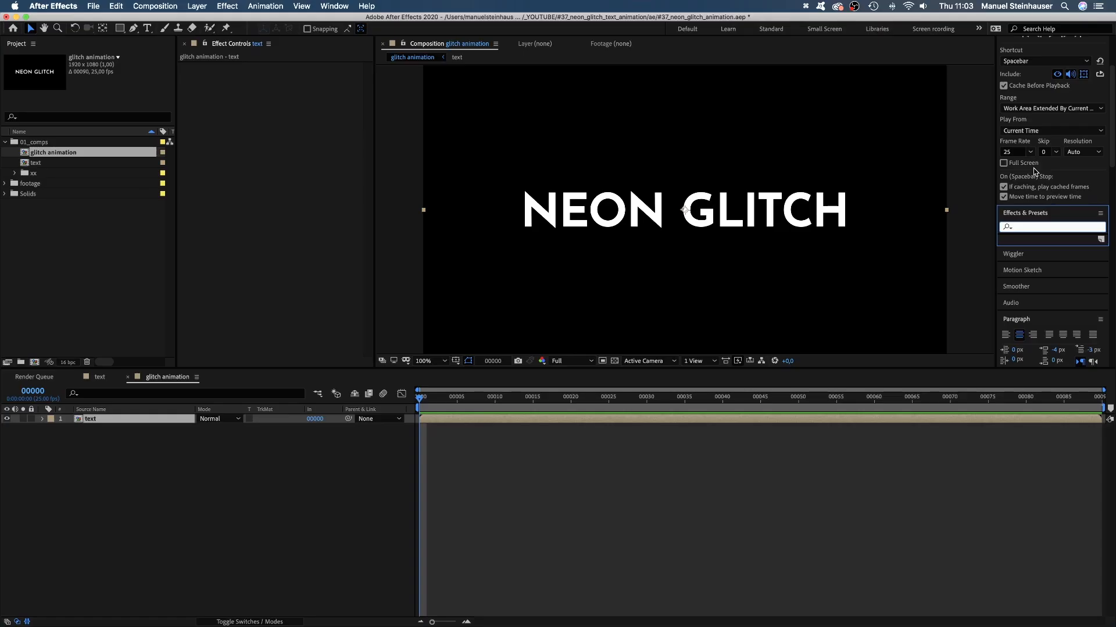
- Apply CC Scale Wipe to the text layer with Stretch 1.8 and Direction 90°
text(cc scale)
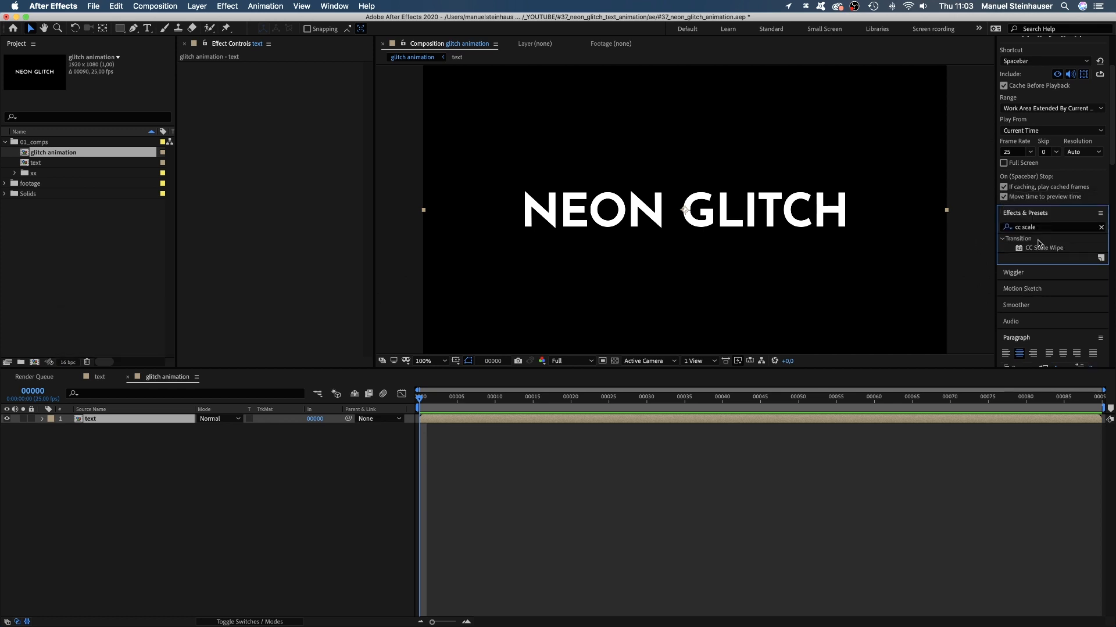
drag(1044, 247, 226, 113)
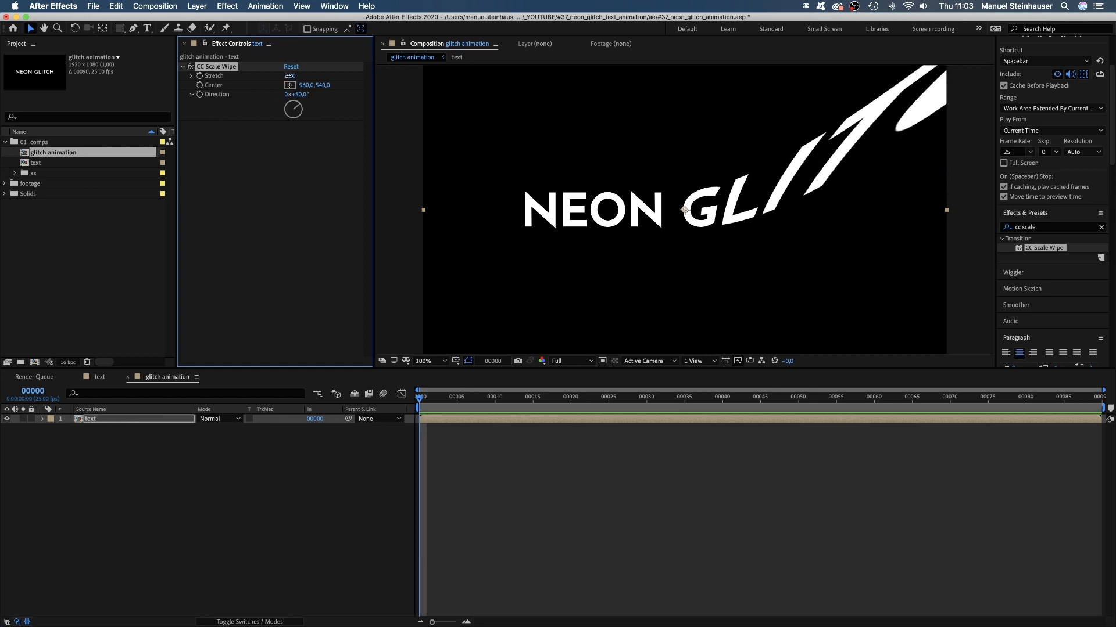
text(1,8)
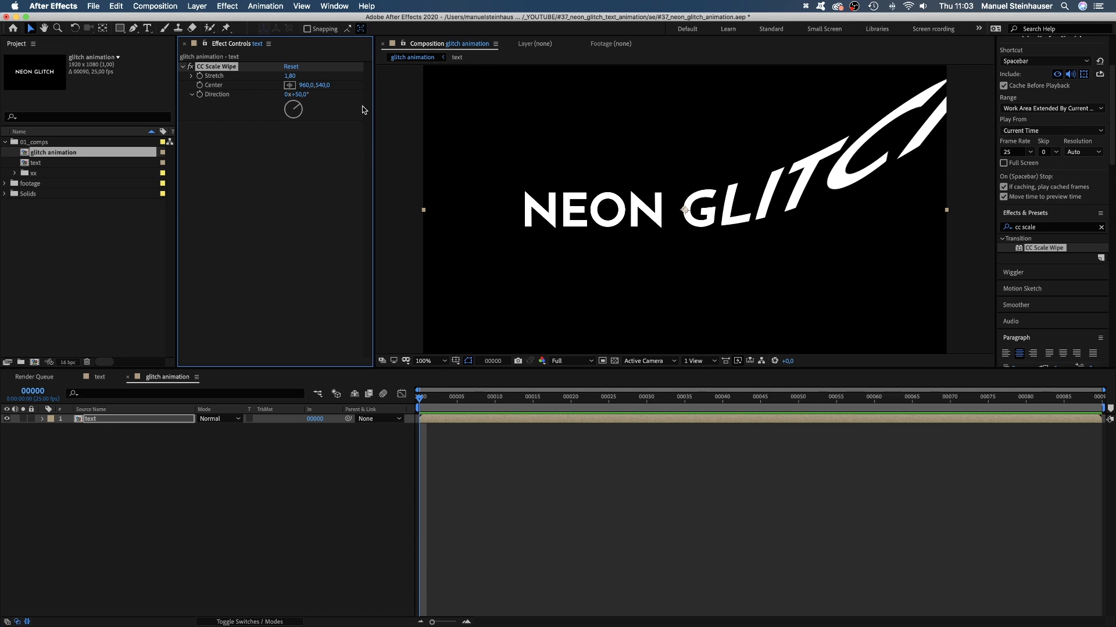
text(90)
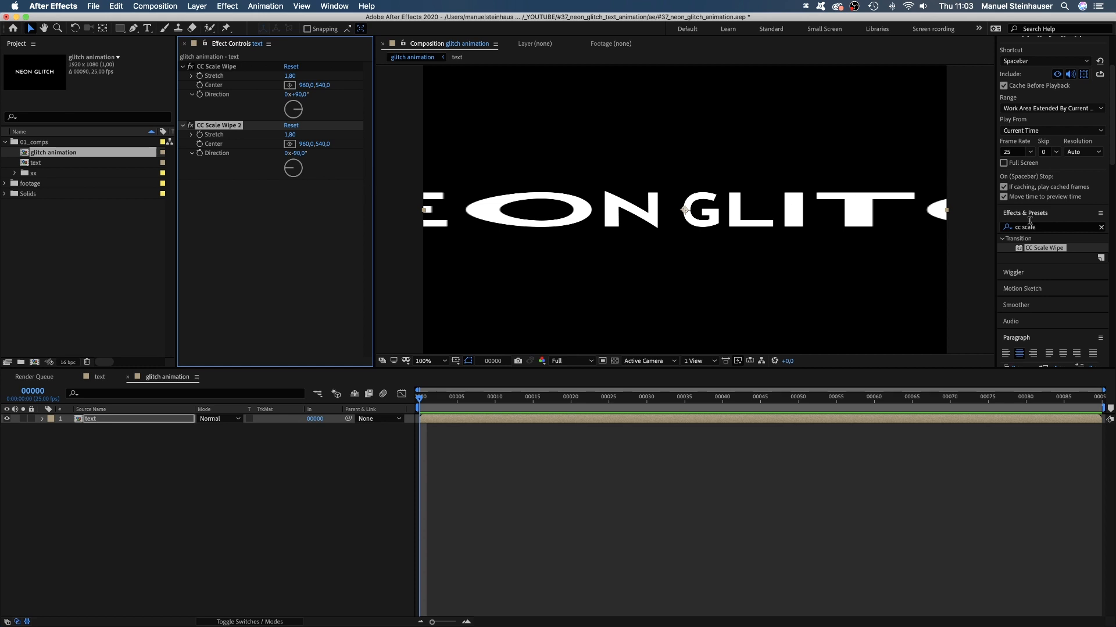
- Apply Venetian Blinds to the text layer with Width 20
text(venetian)
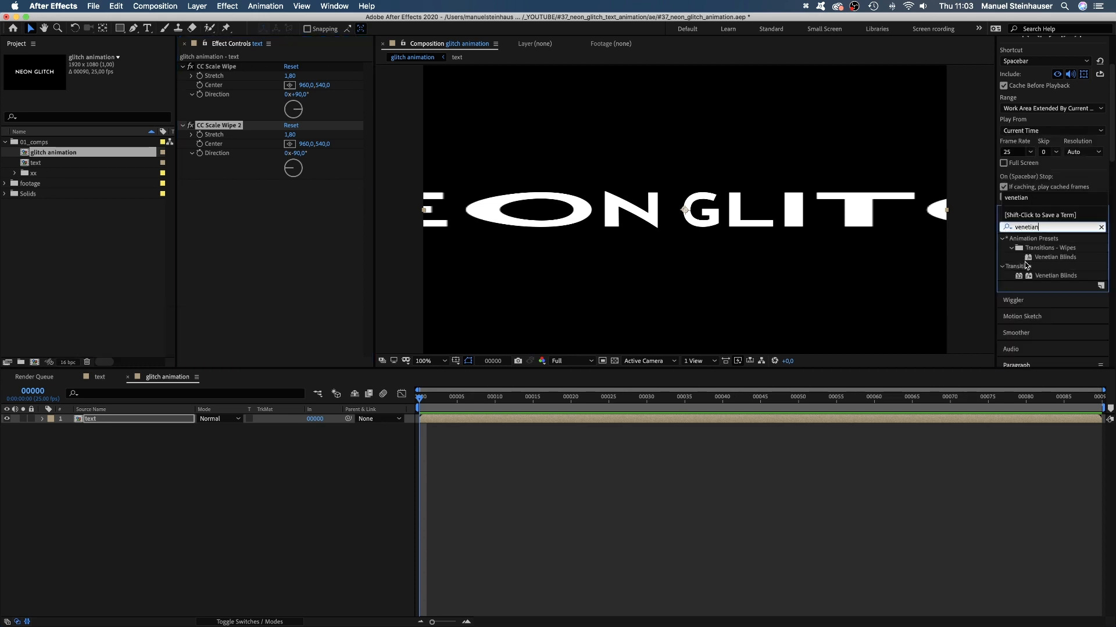
double_click(1055, 275)
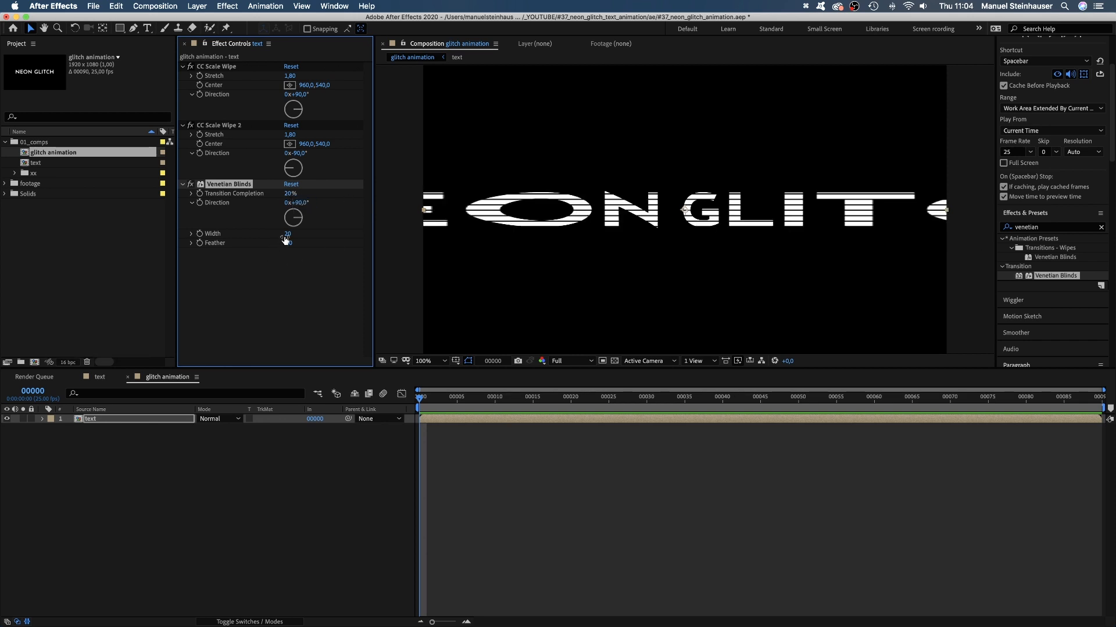
text(20)
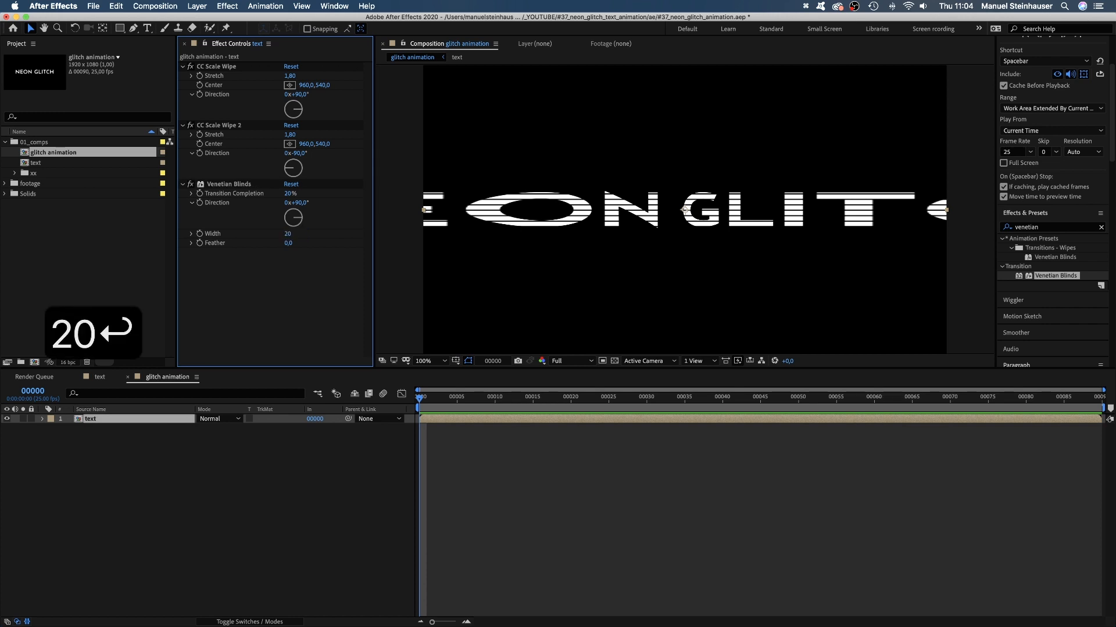
click(594, 396)
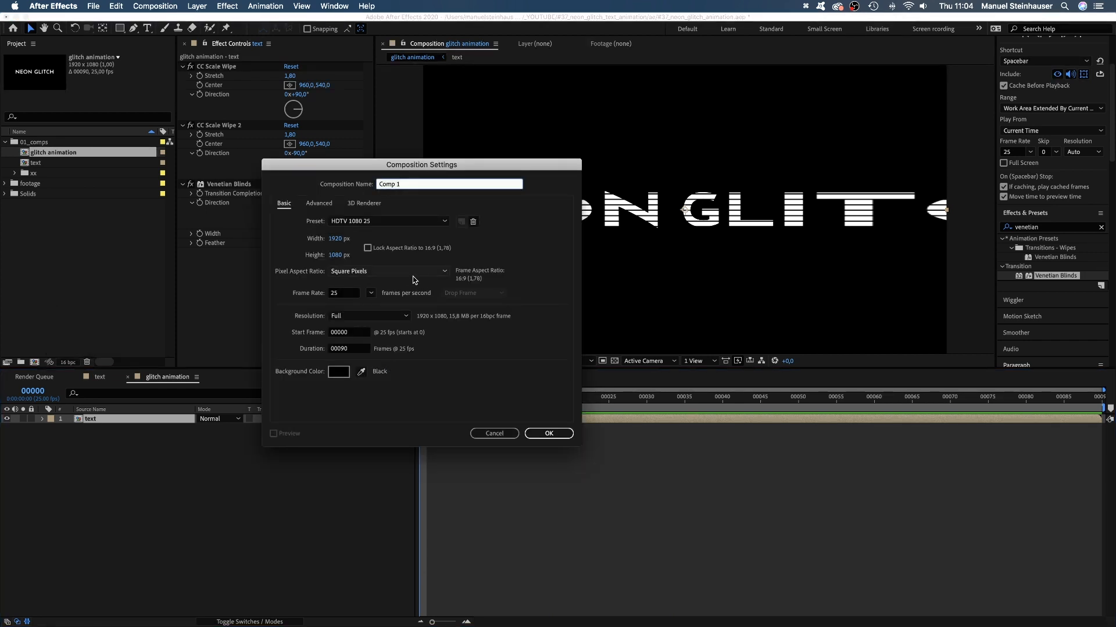
- Create a 'texture' composition containing a white full-frame solid
text(textur)
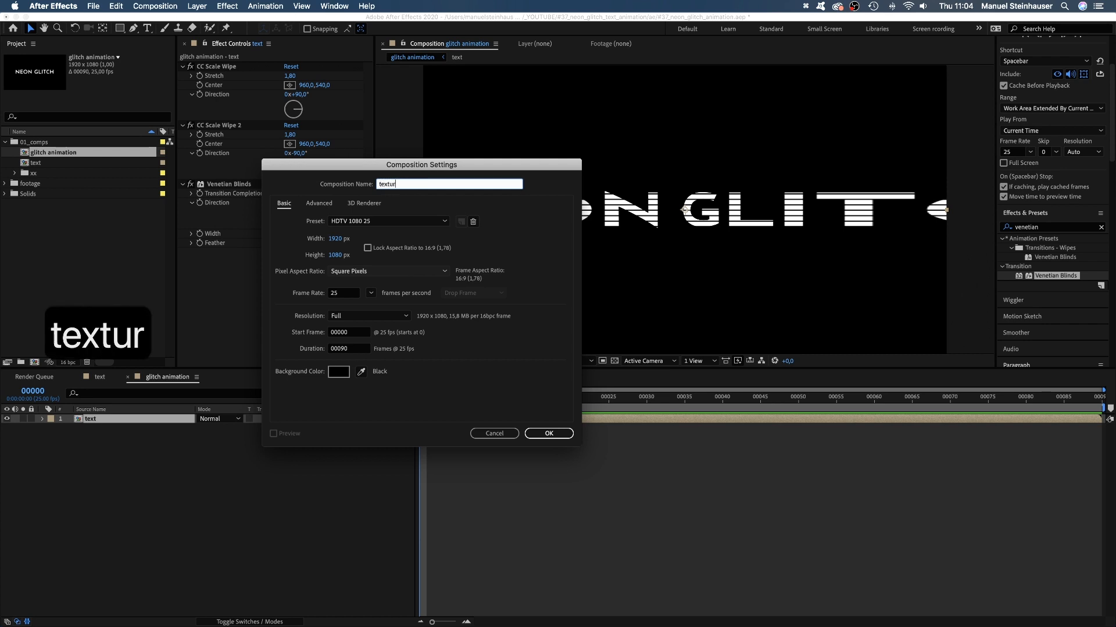
click(547, 433)
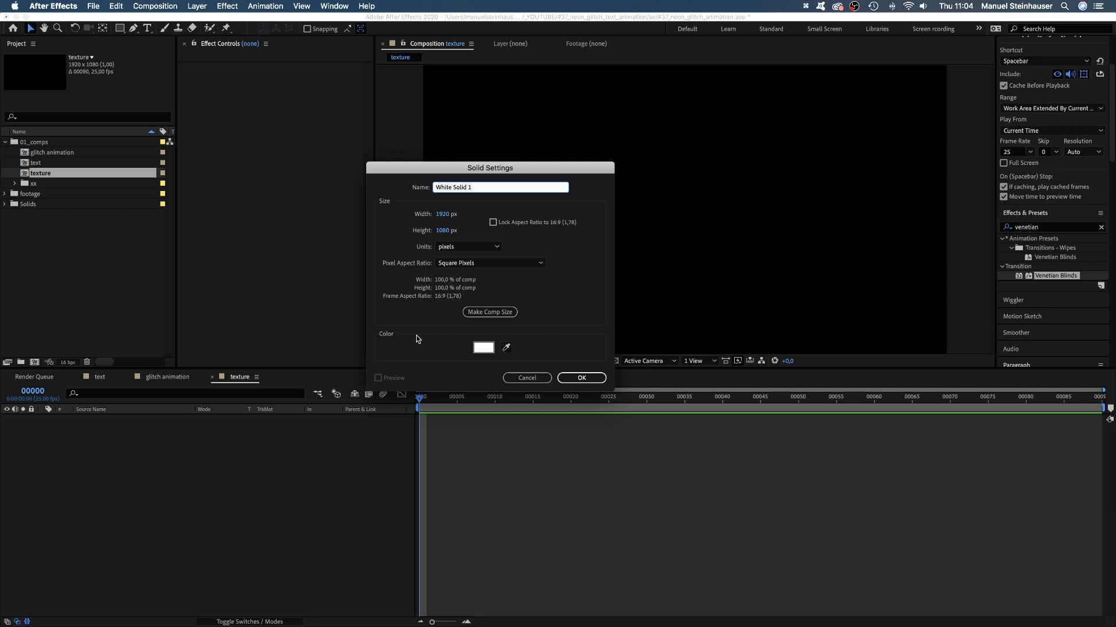
click(581, 377)
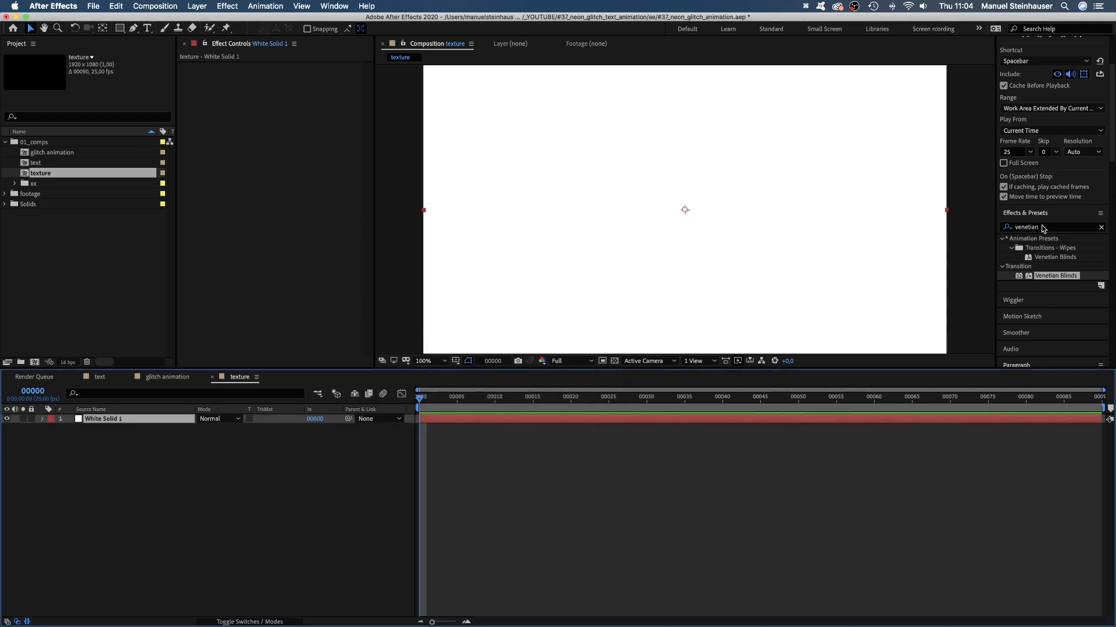
text(t)
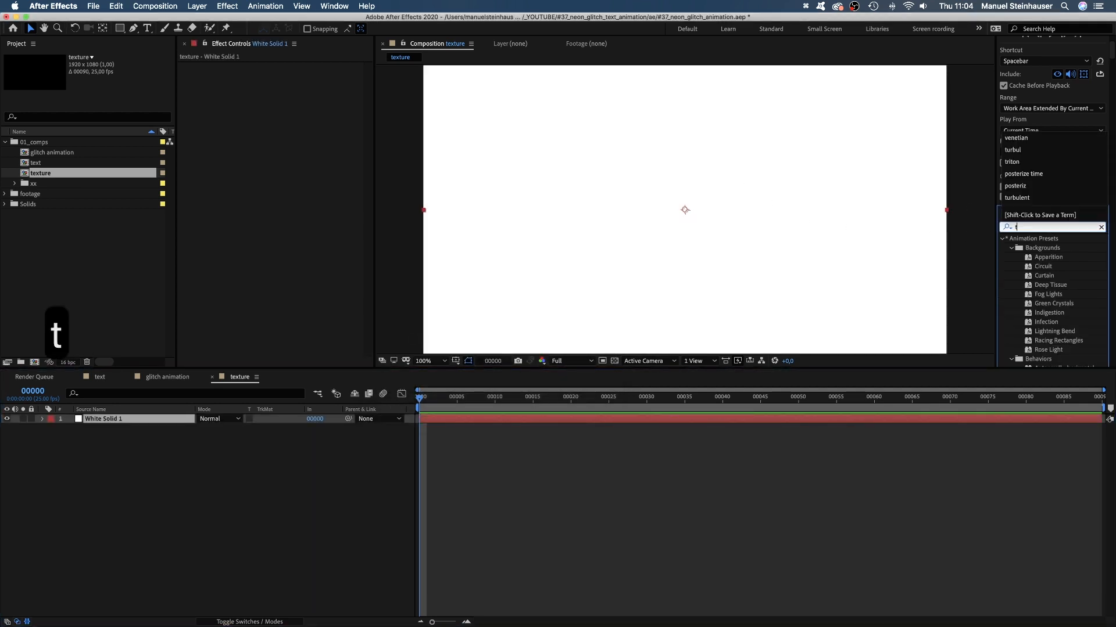
- Apply Turbulent Noise to the solid, Block type, non-uniform scale width 200 and height 10
text(urbulen)
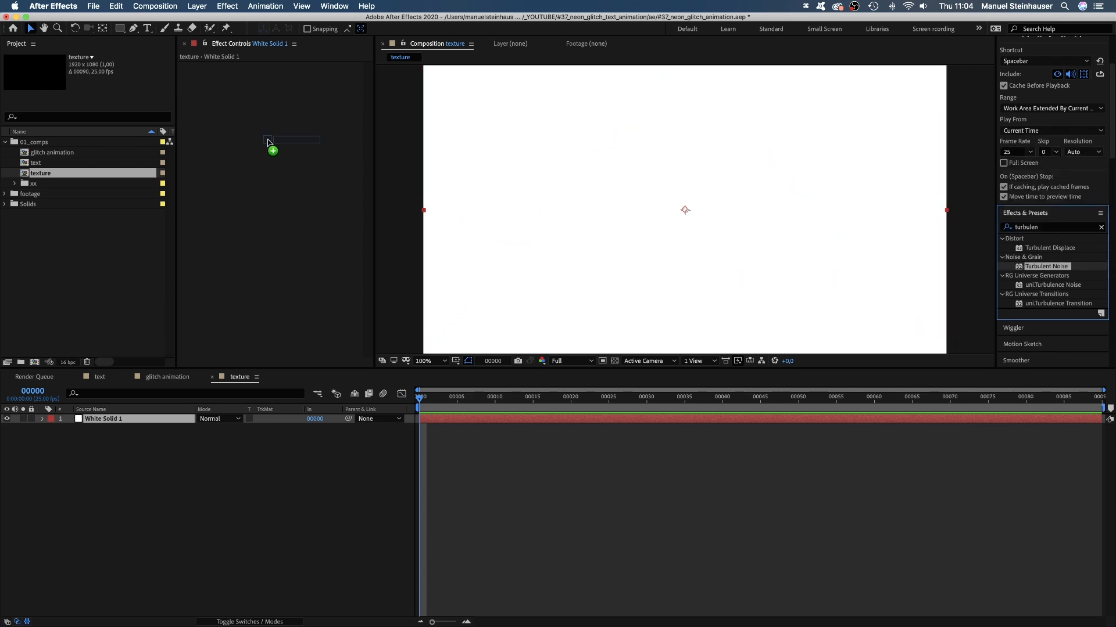
click(324, 77)
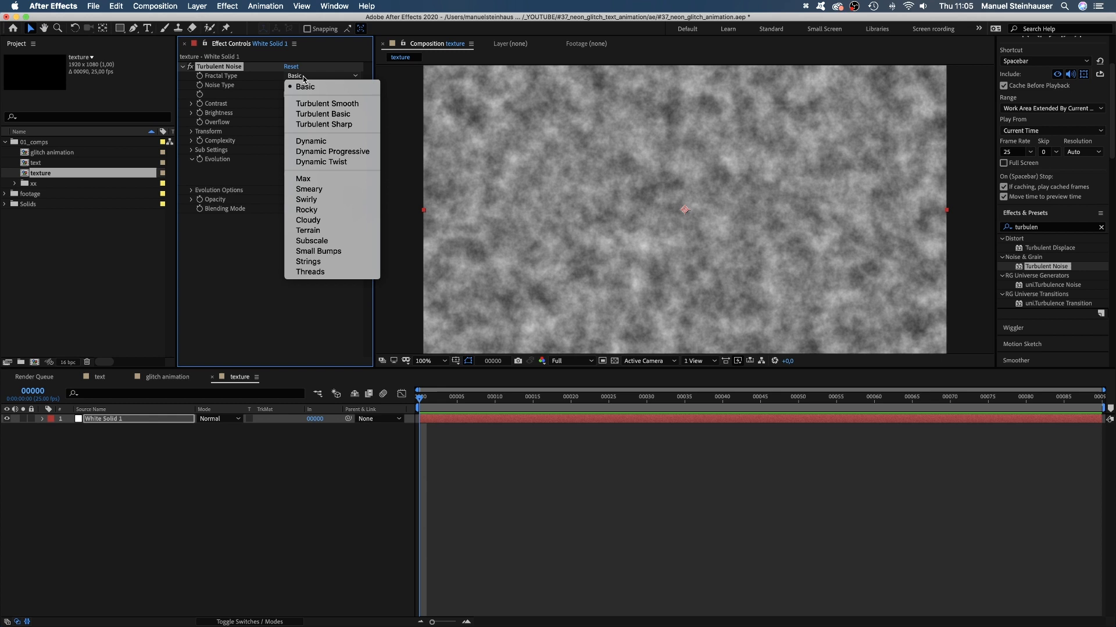
click(316, 85)
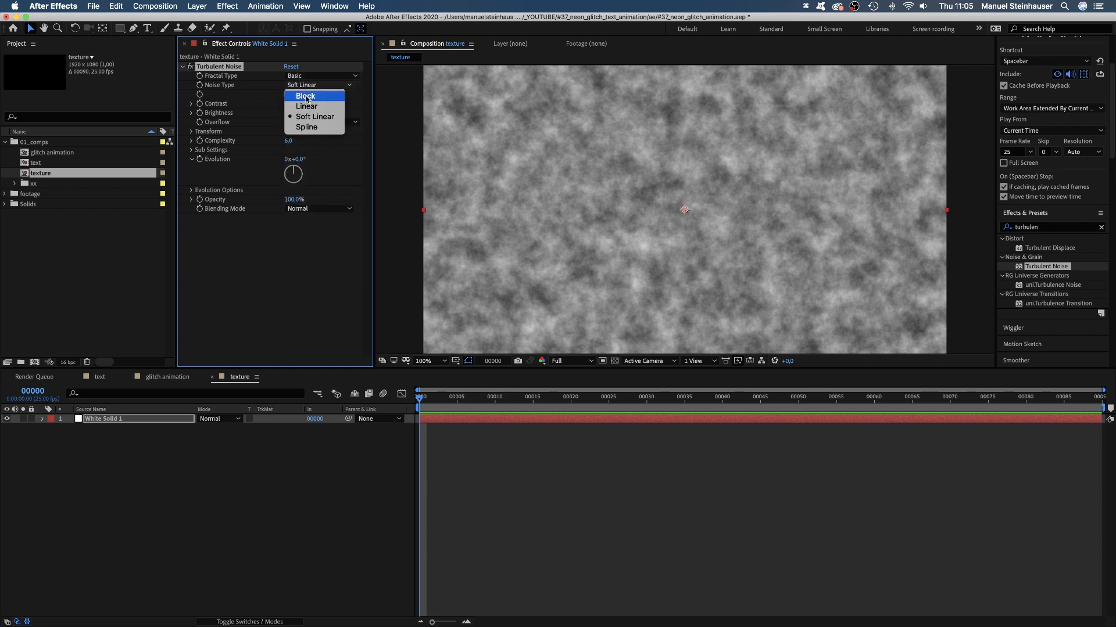
click(305, 95)
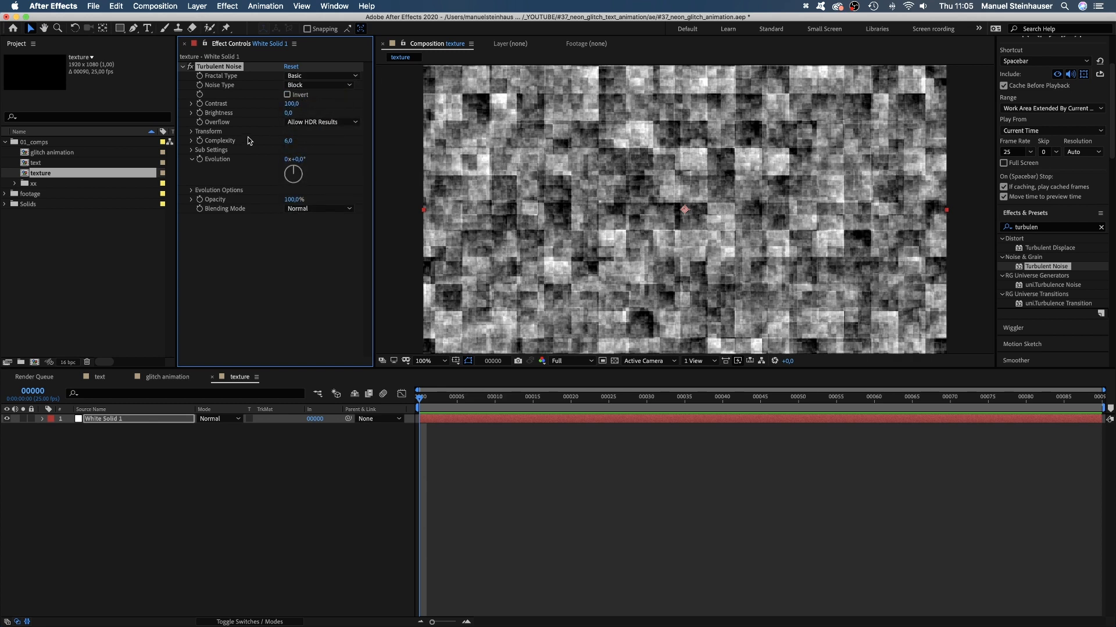
click(190, 131)
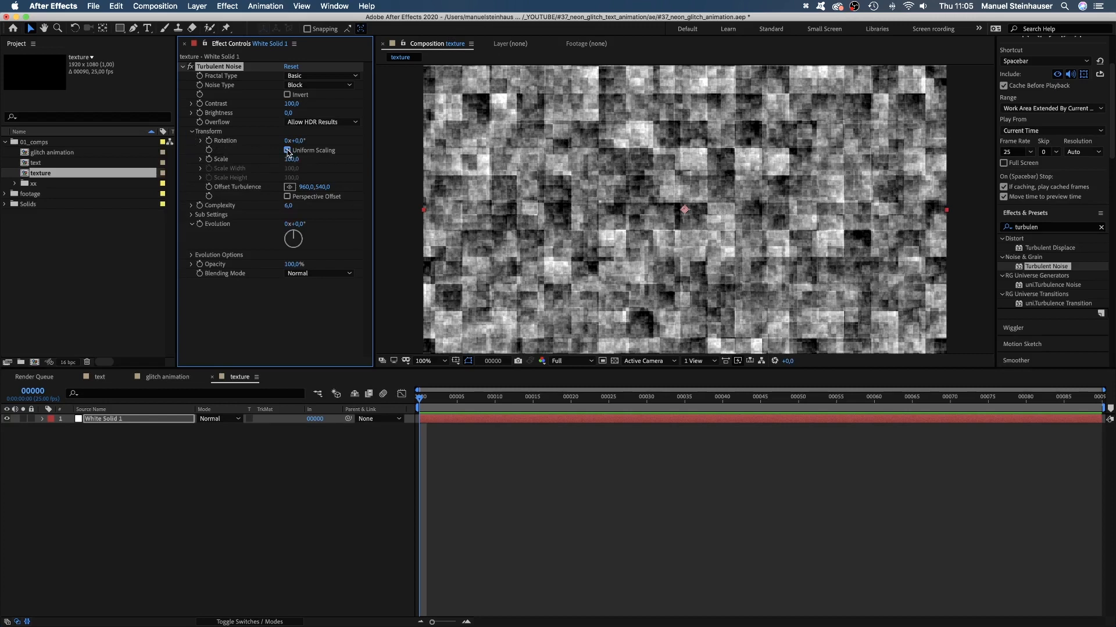
click(287, 150)
text(200)
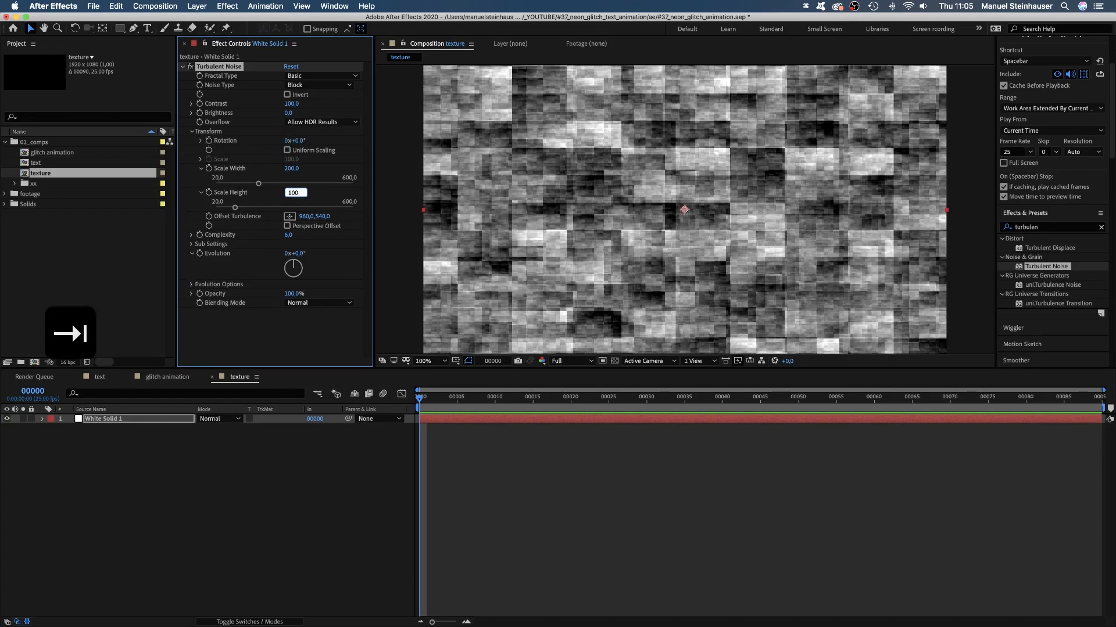
text(10)
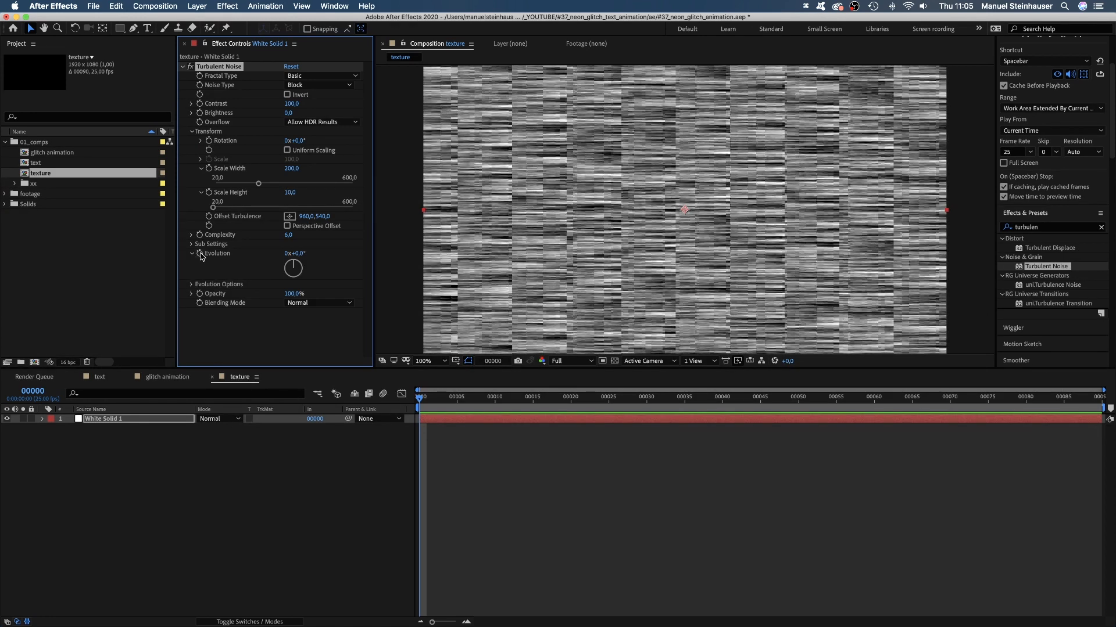
- Drive the noise Evolution with the expression time*500
click(42, 418)
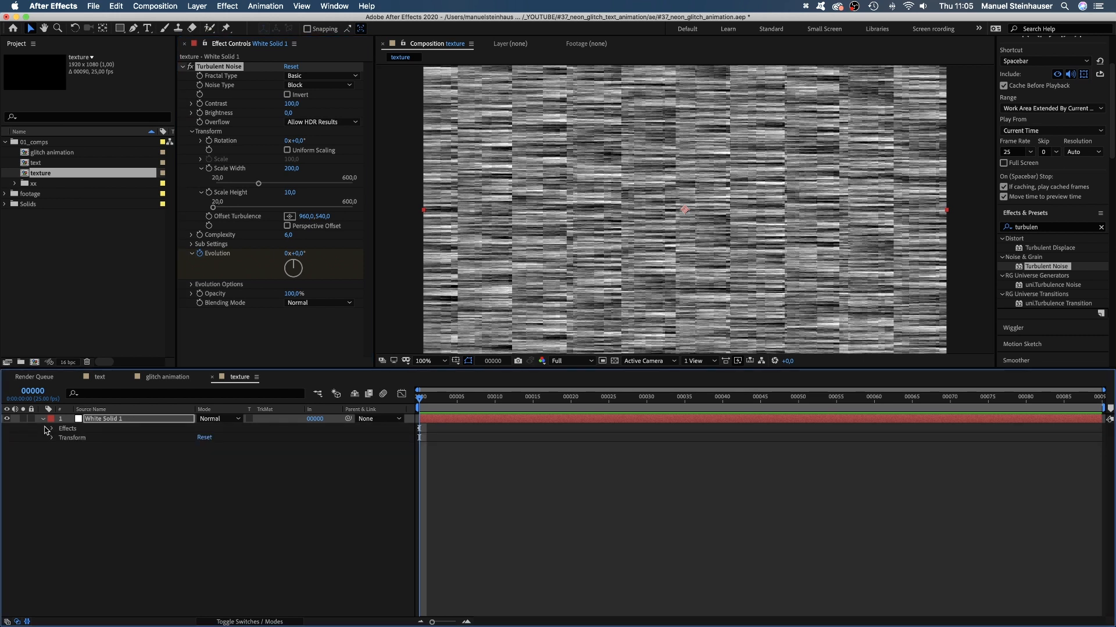
click(49, 428)
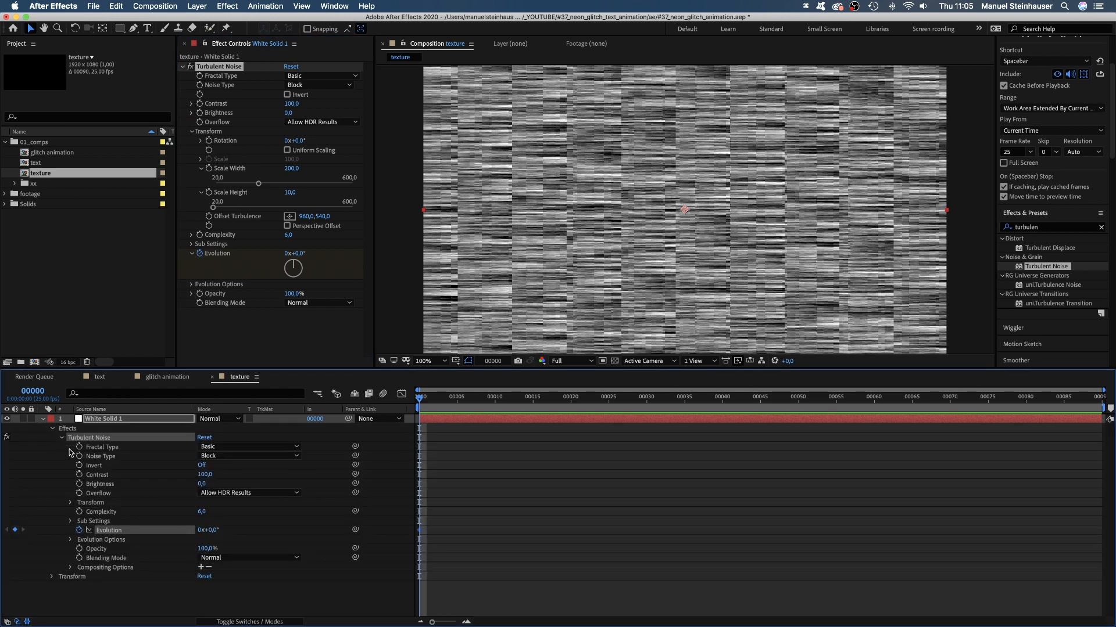
click(79, 531)
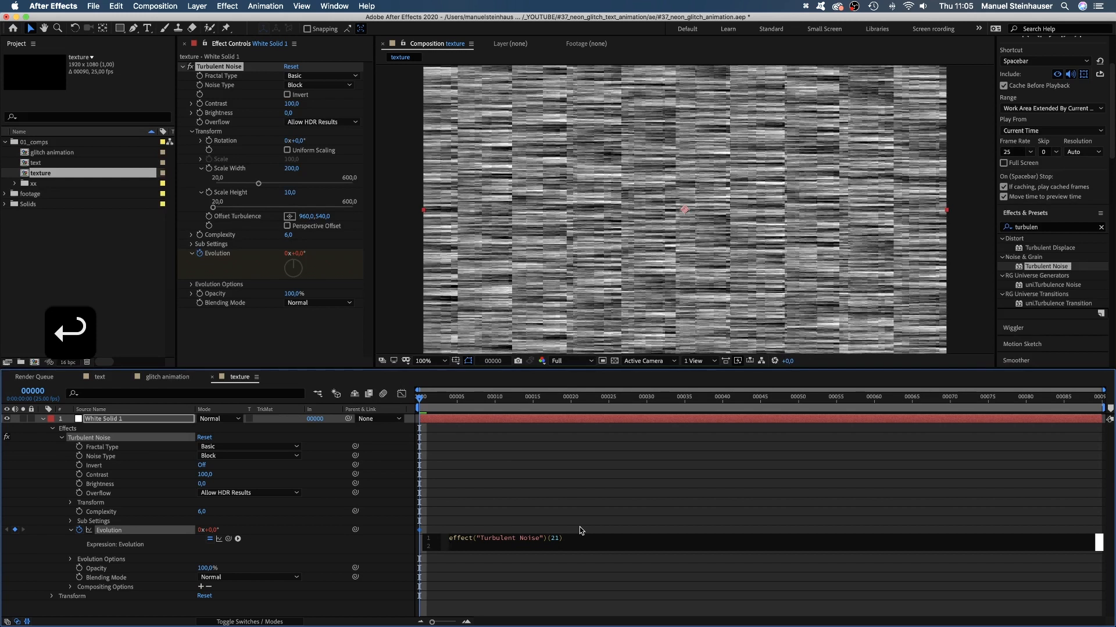
text(time)
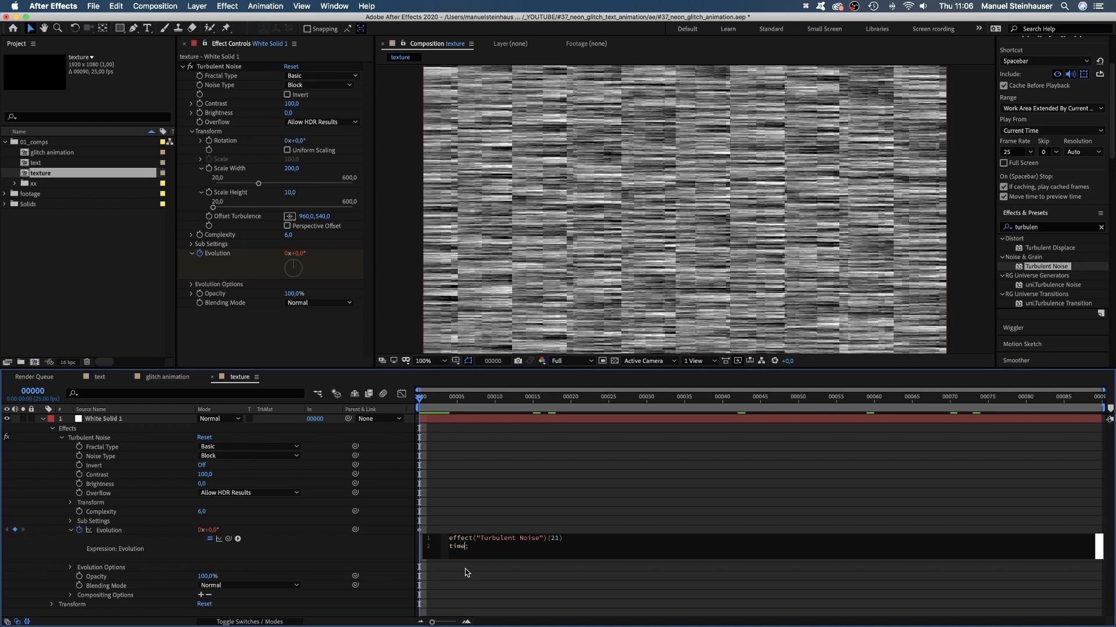
text(*500)
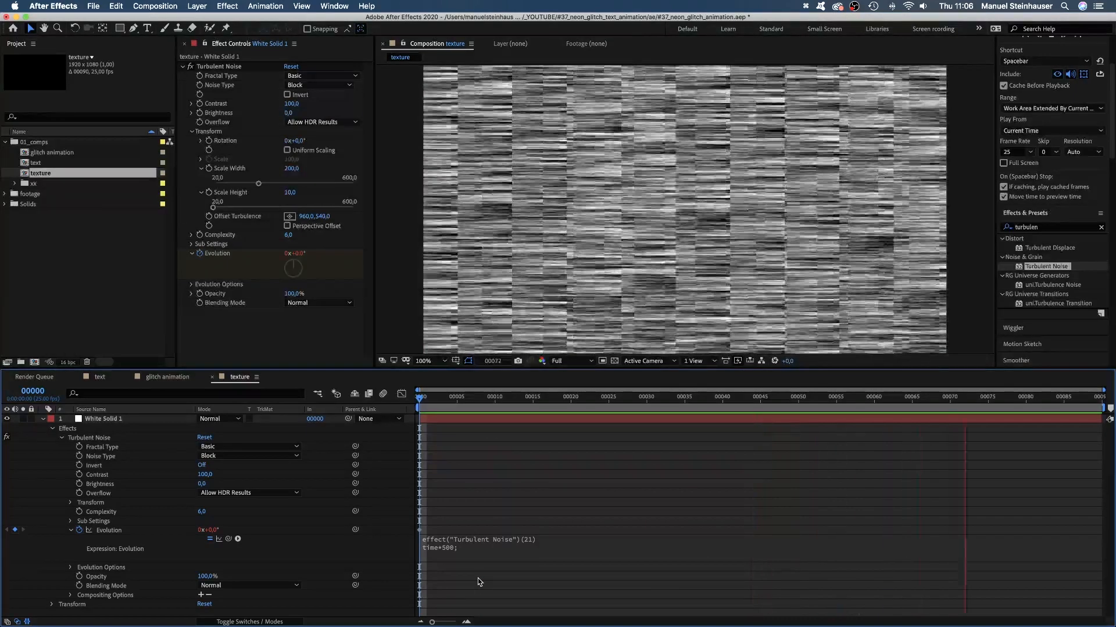
key(Home)
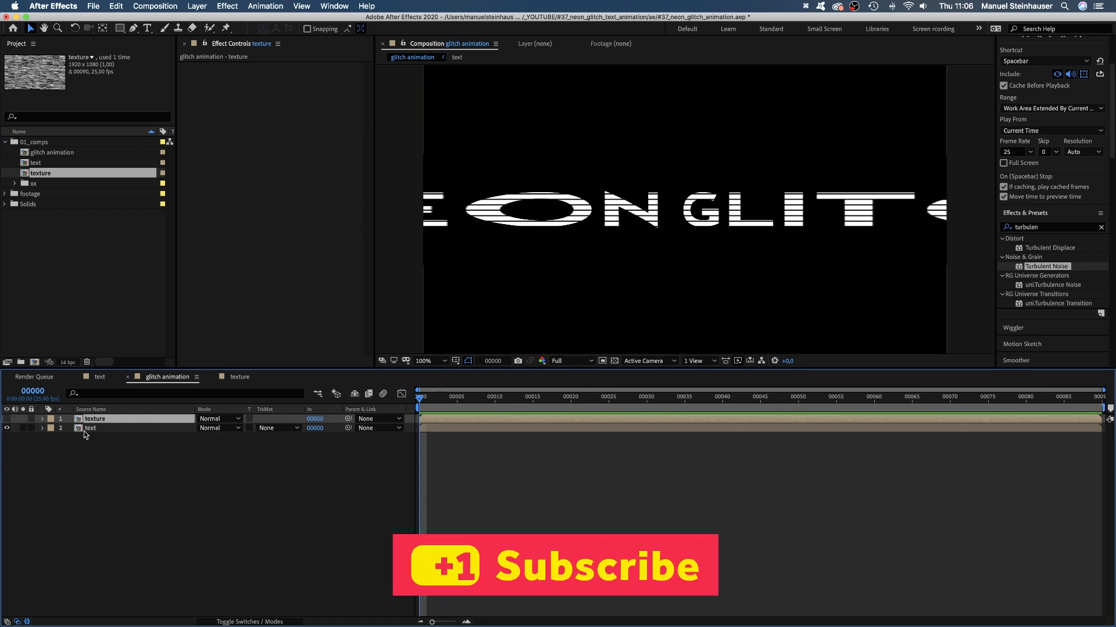
- Select the text layer in glitch animation and look up Displacement Map
click(90, 428)
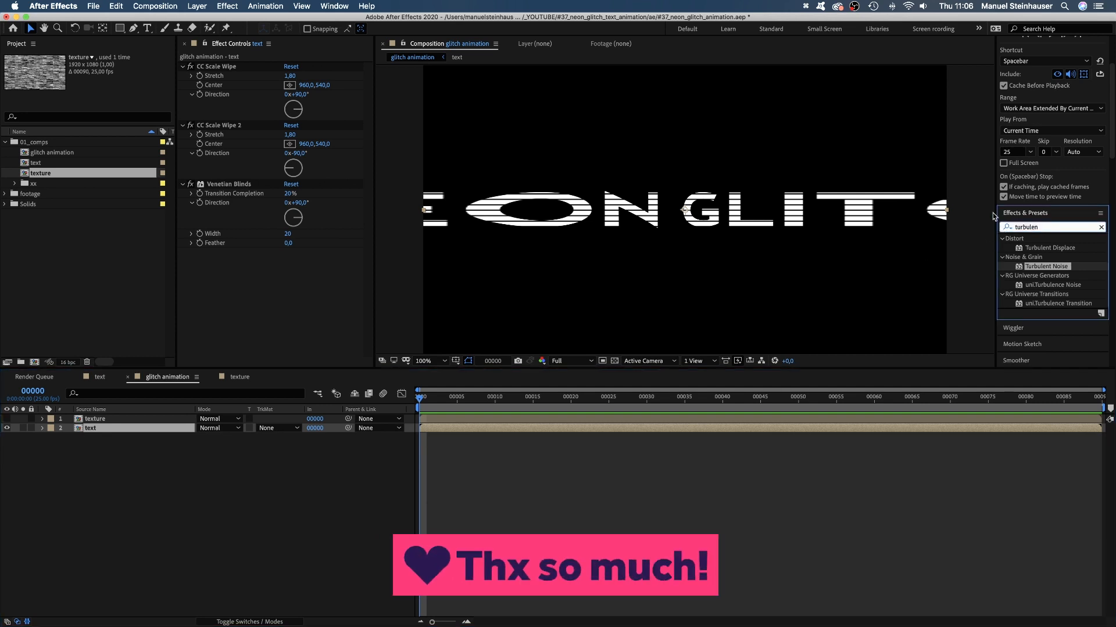
text(displacemen)
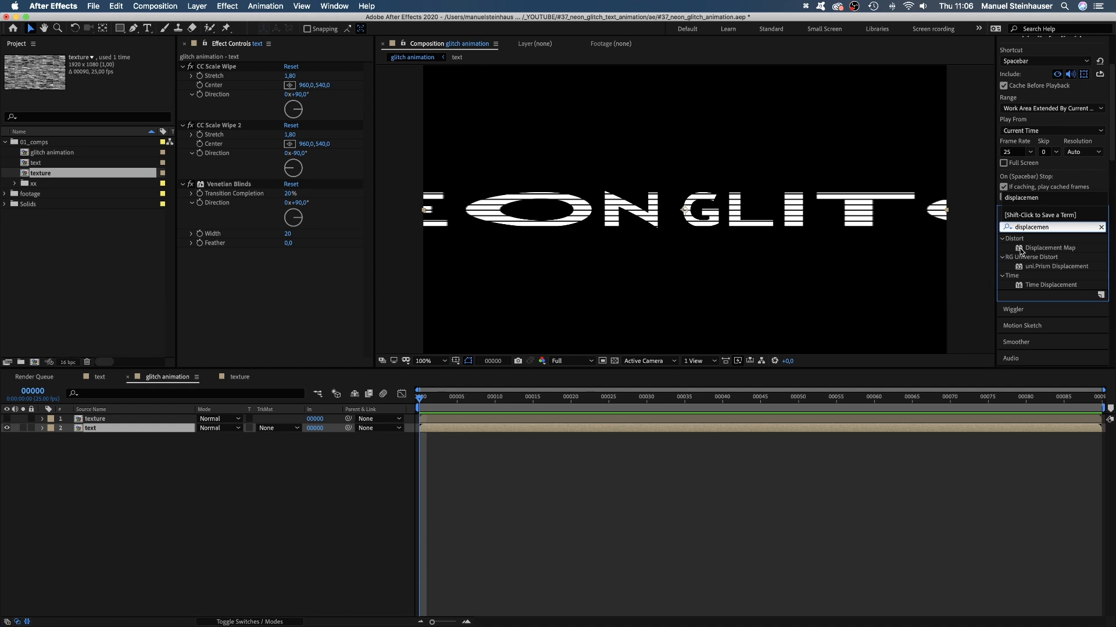
- Apply Displacement Map to the text layer using '1. texture' as the map layer
double_click(1050, 247)
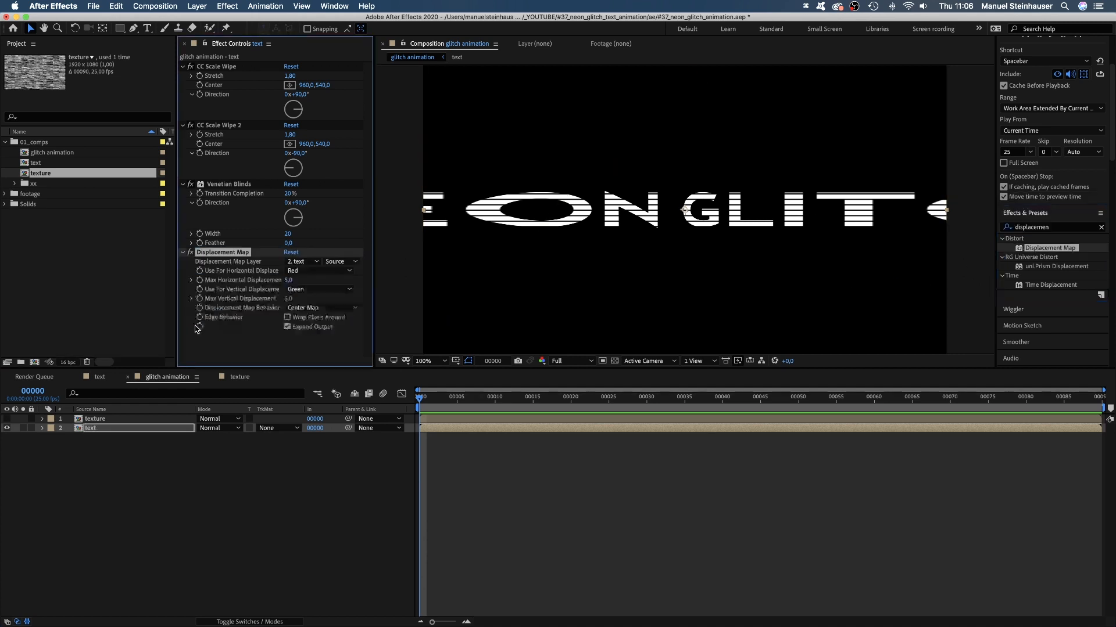
click(302, 262)
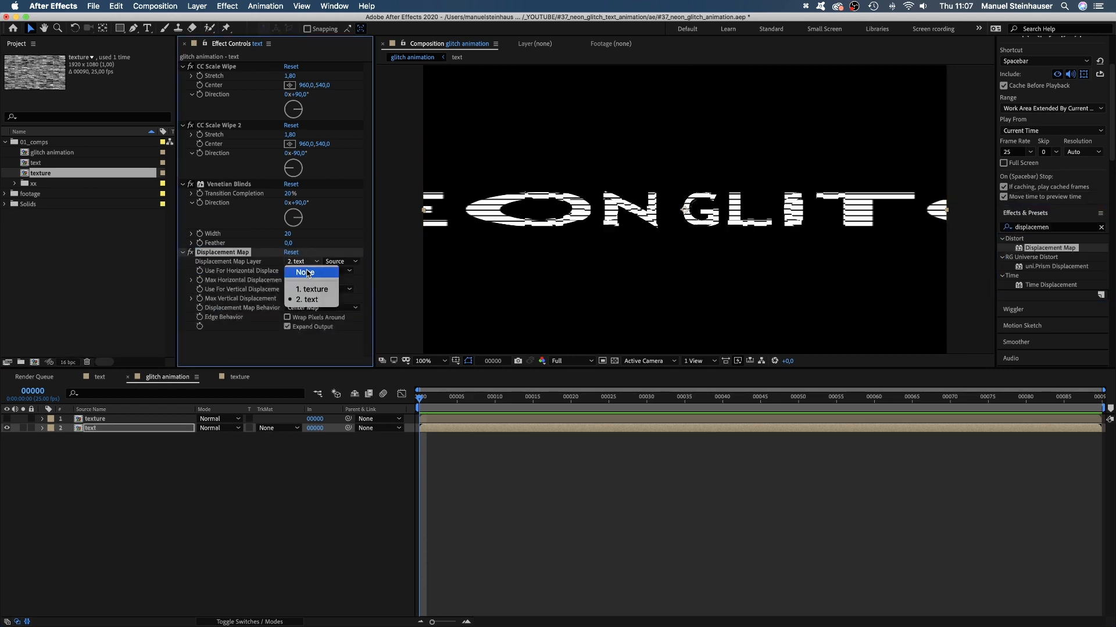
click(312, 289)
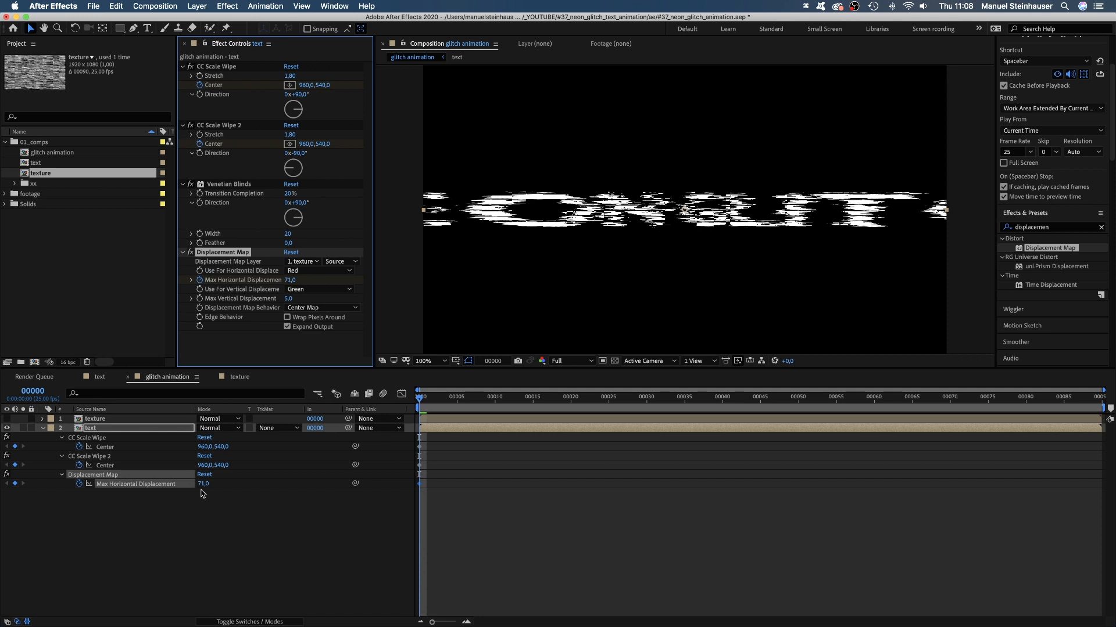
- Keyframe Max Horizontal Displacement from 900 at frame 0 to 10 at frame 10
text(900)
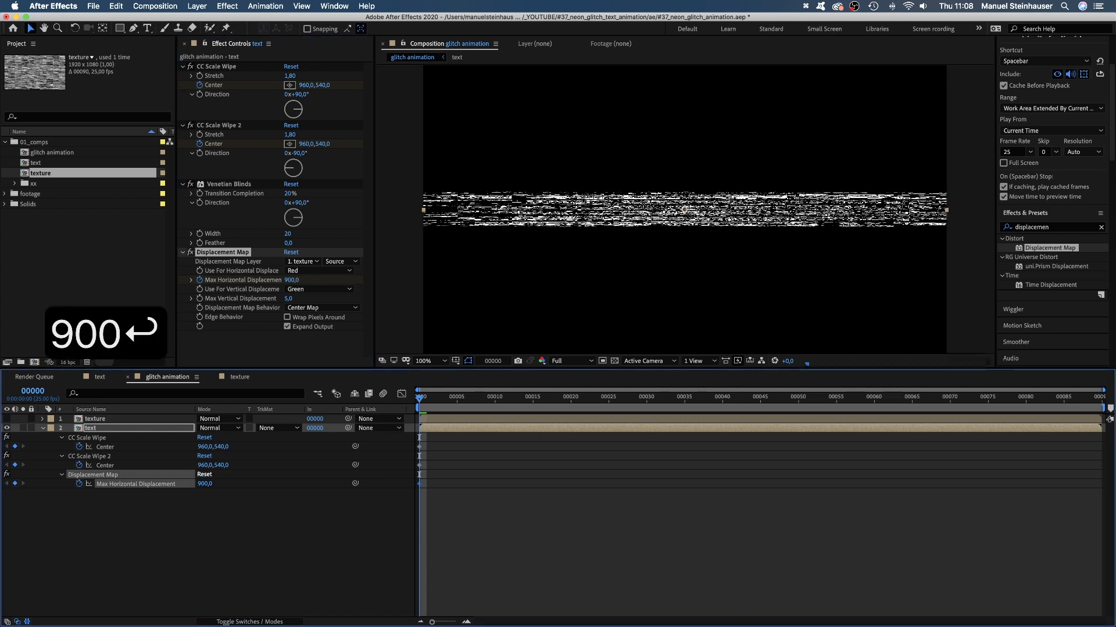
click(427, 396)
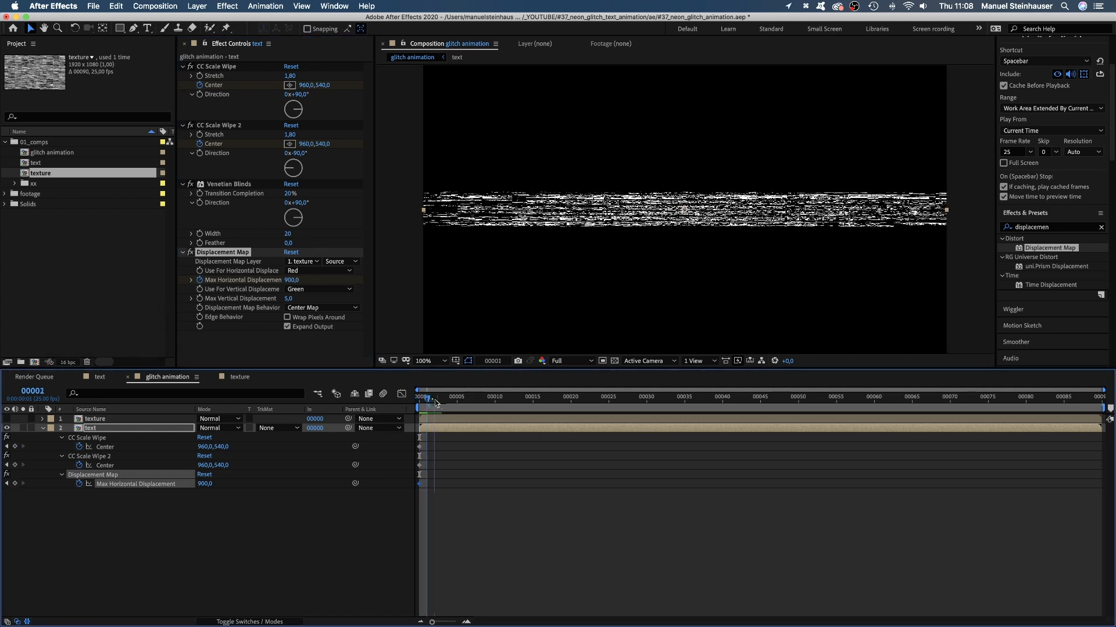
click(496, 396)
text(0)
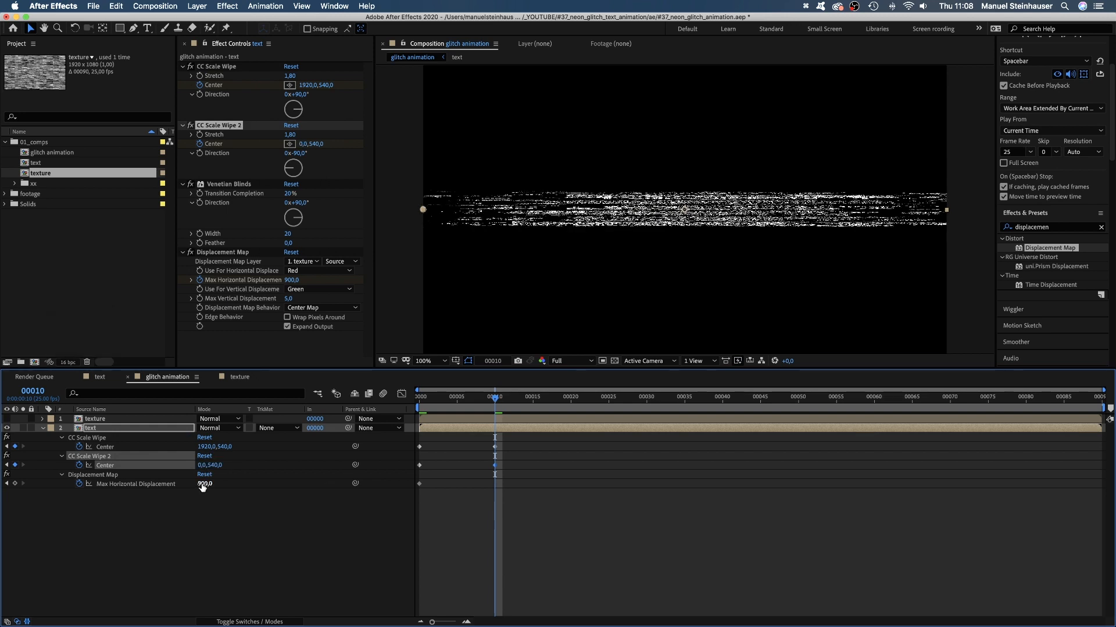
text(10)
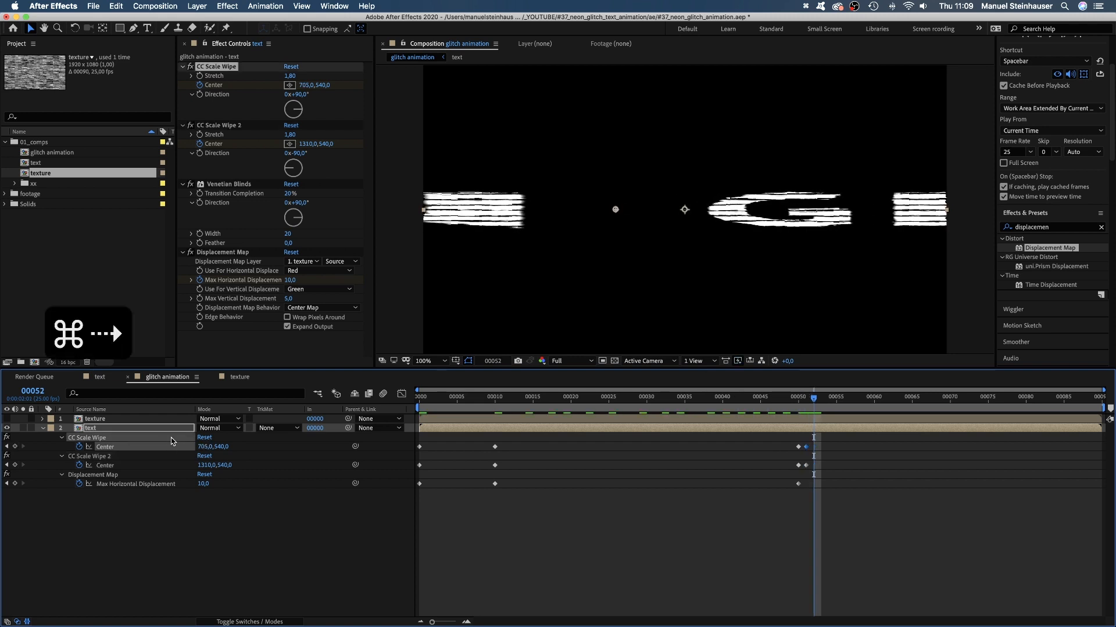
- Step one frame forward to place the outro keyframes: displacement 1800, opacity 0%
key(Right)
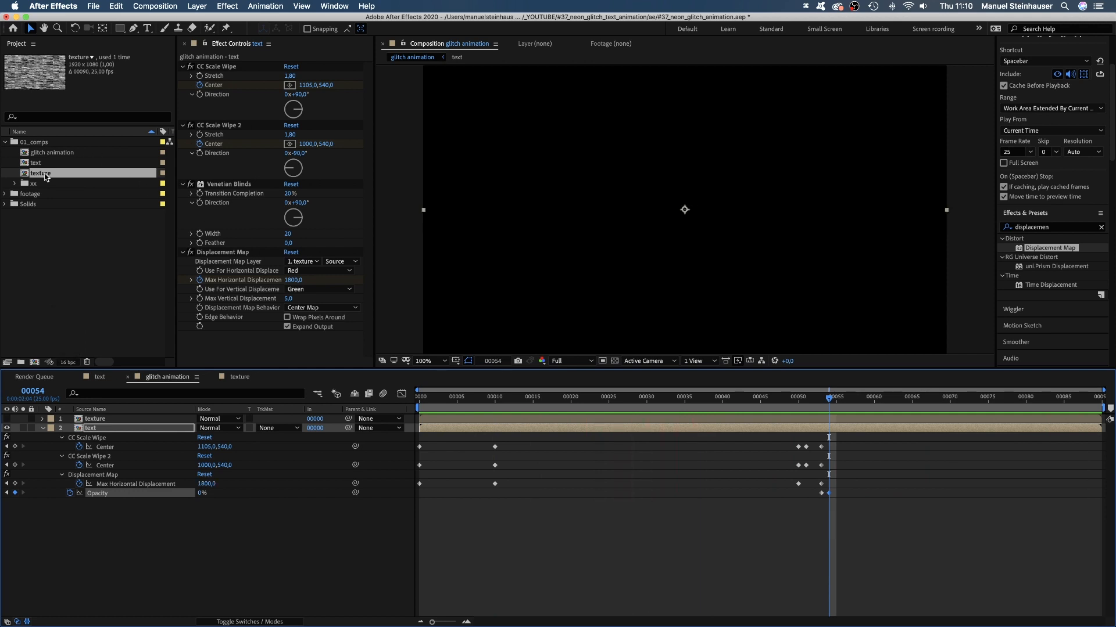
- Apply Posterize Time to the White Solid 1 noise layer in the texture comp
double_click(40, 173)
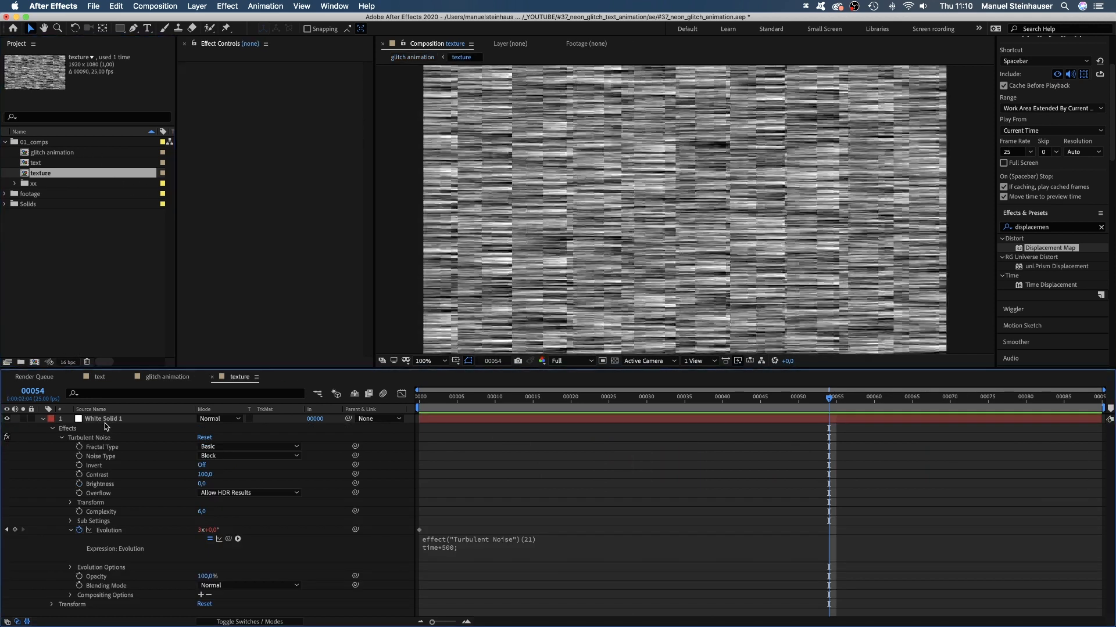
click(103, 418)
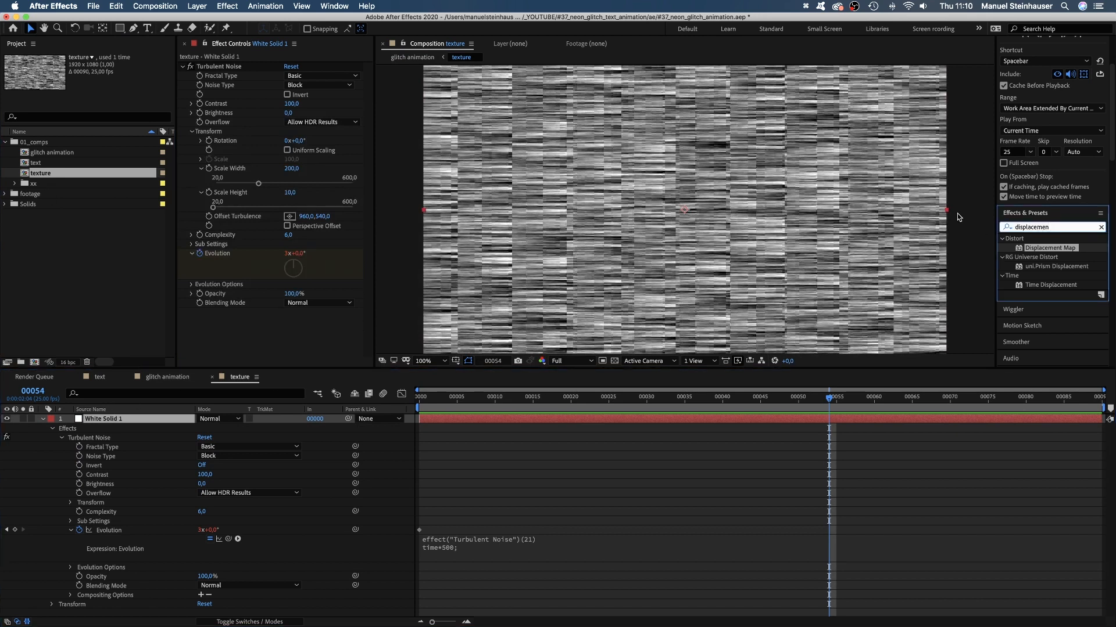
text(poster)
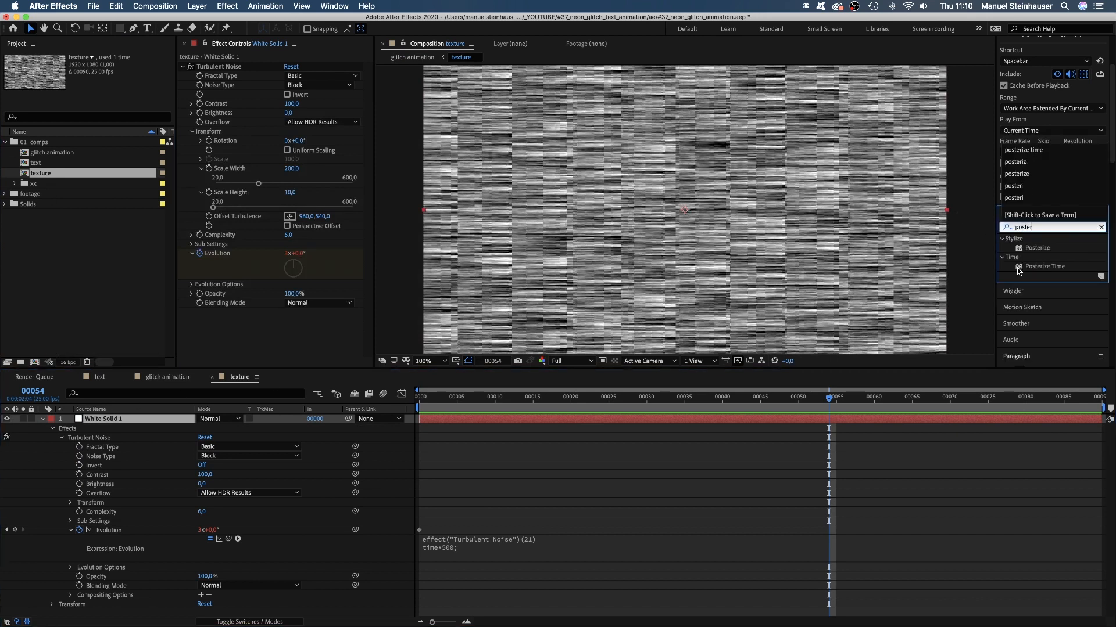
double_click(1045, 266)
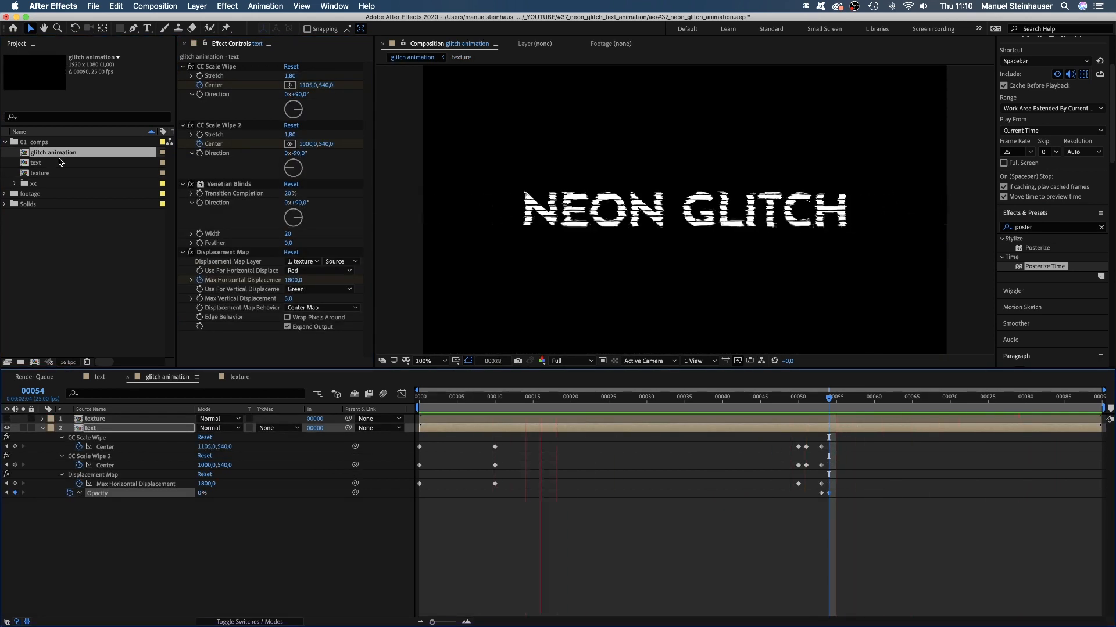
- Add an early displacement keyframe of 20 and move to about frame 30 for a glitch
click(782, 397)
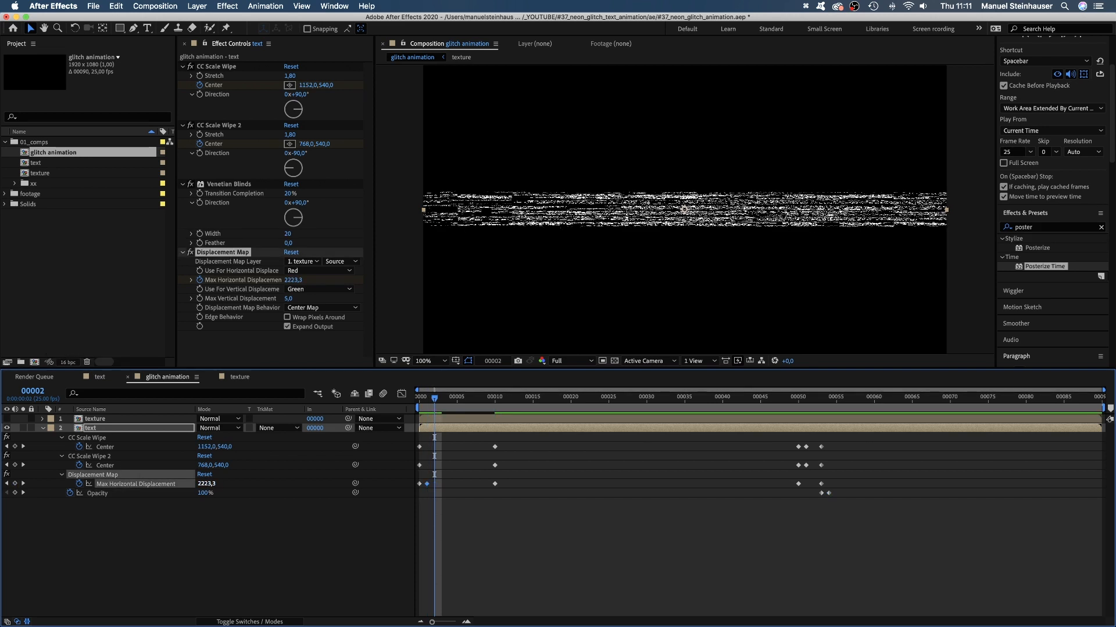
text(20)
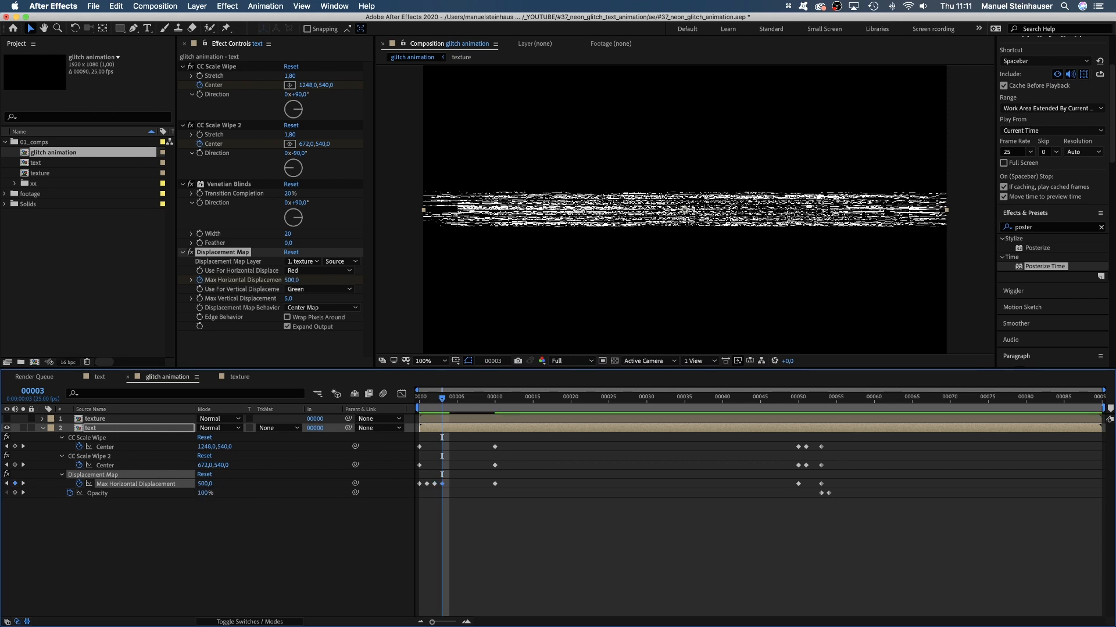
click(464, 396)
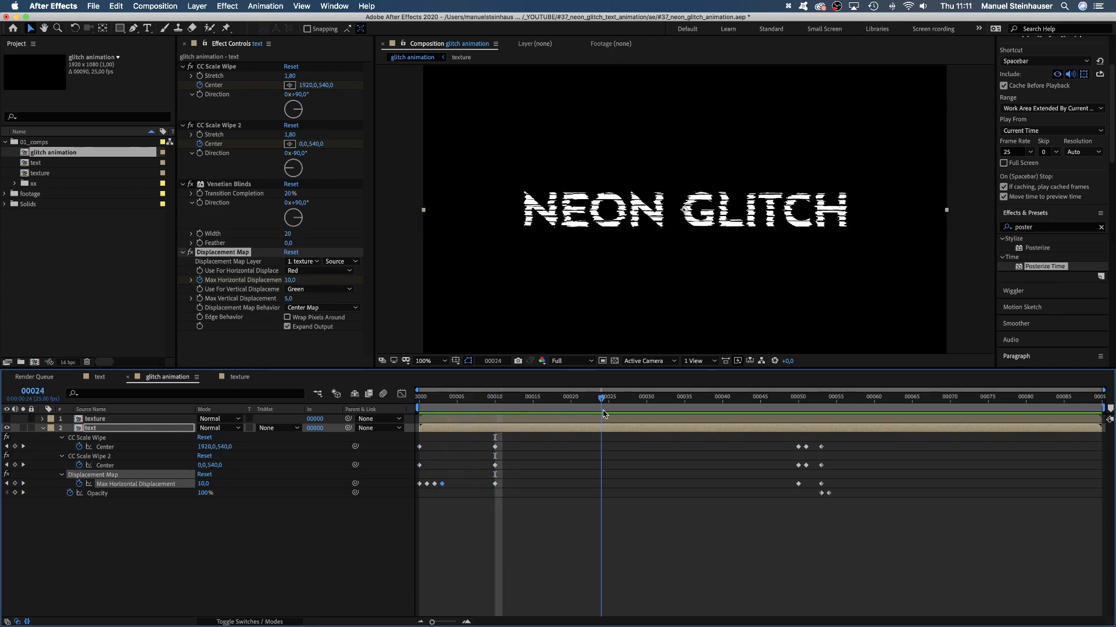
click(646, 396)
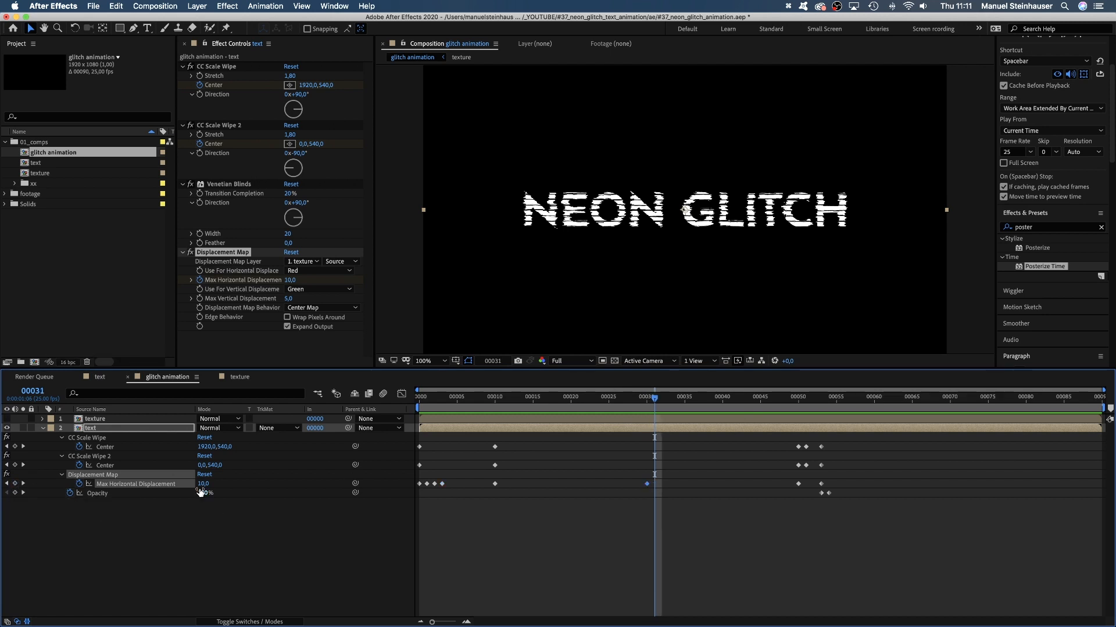
- Keyframe mid-animation displacement spikes of 65, 15 and back to 10
text(65)
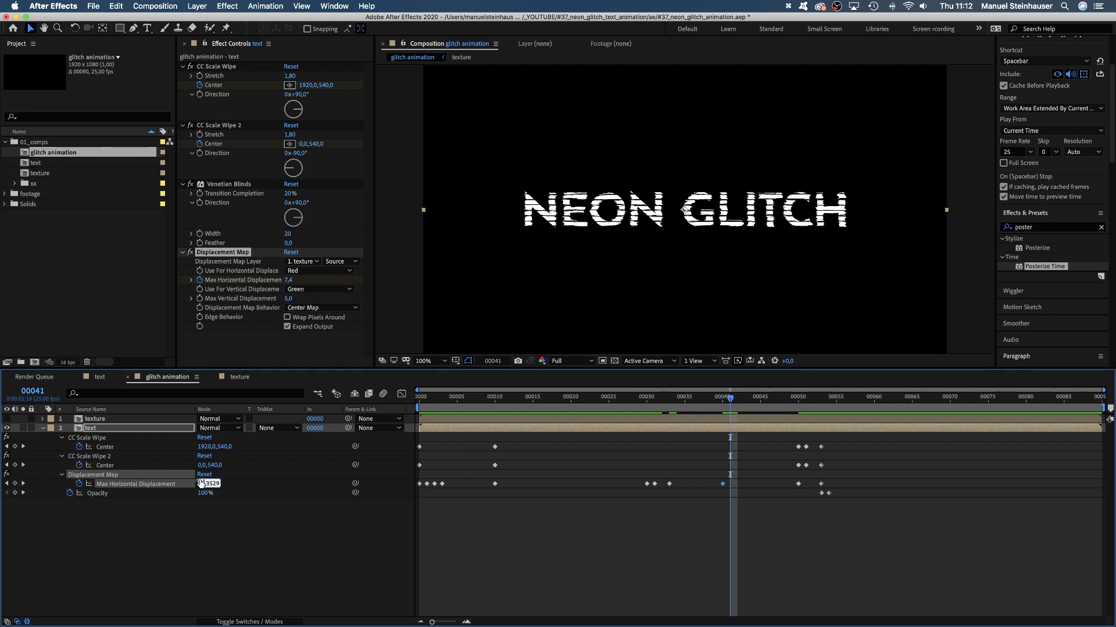
text(15)
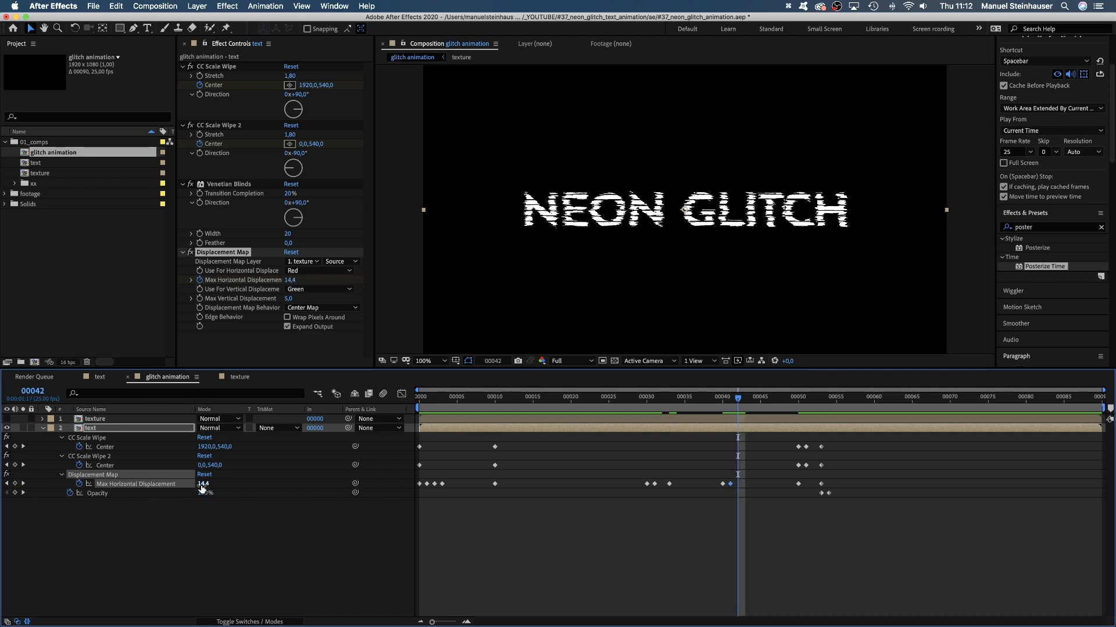
text(10)
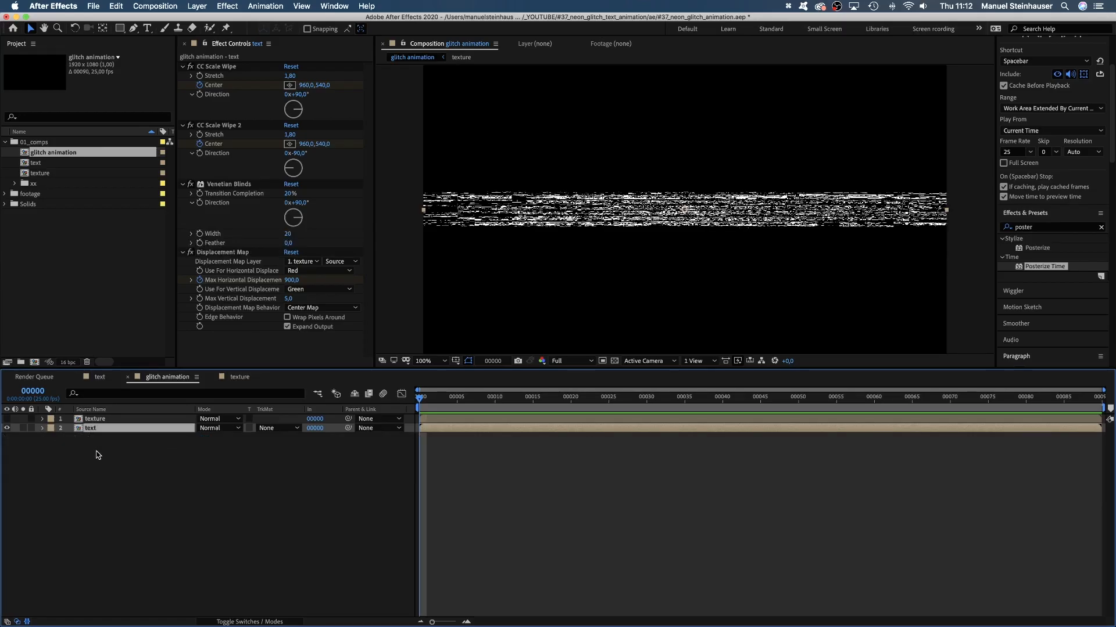
- Duplicate the text layer and draw an inverted rectangular mask slice on a copy
key(cmd+d)
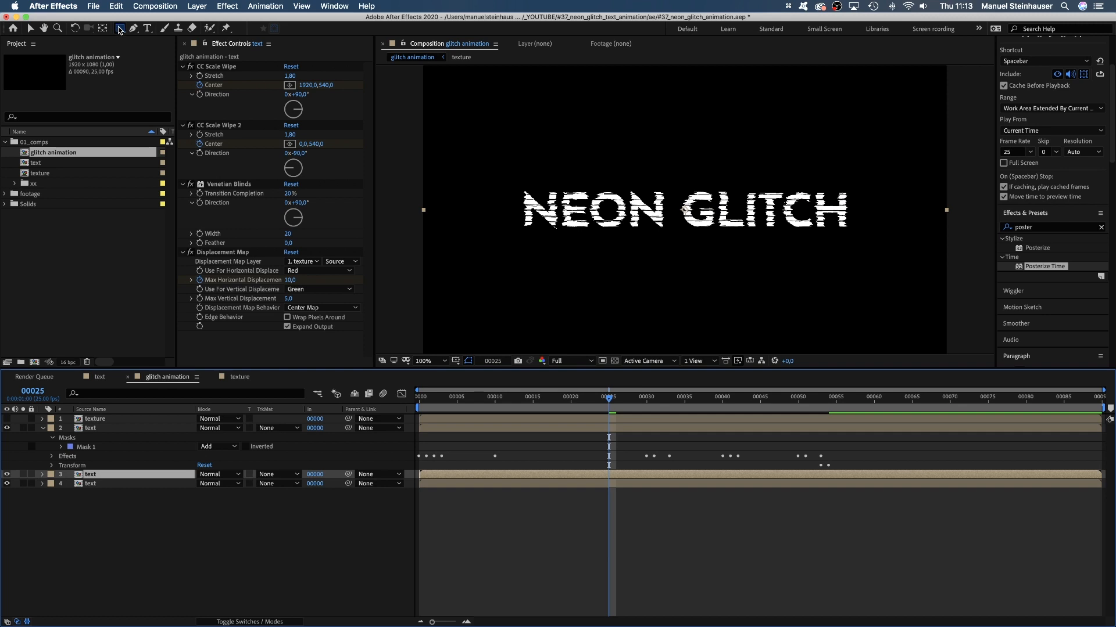
click(90, 474)
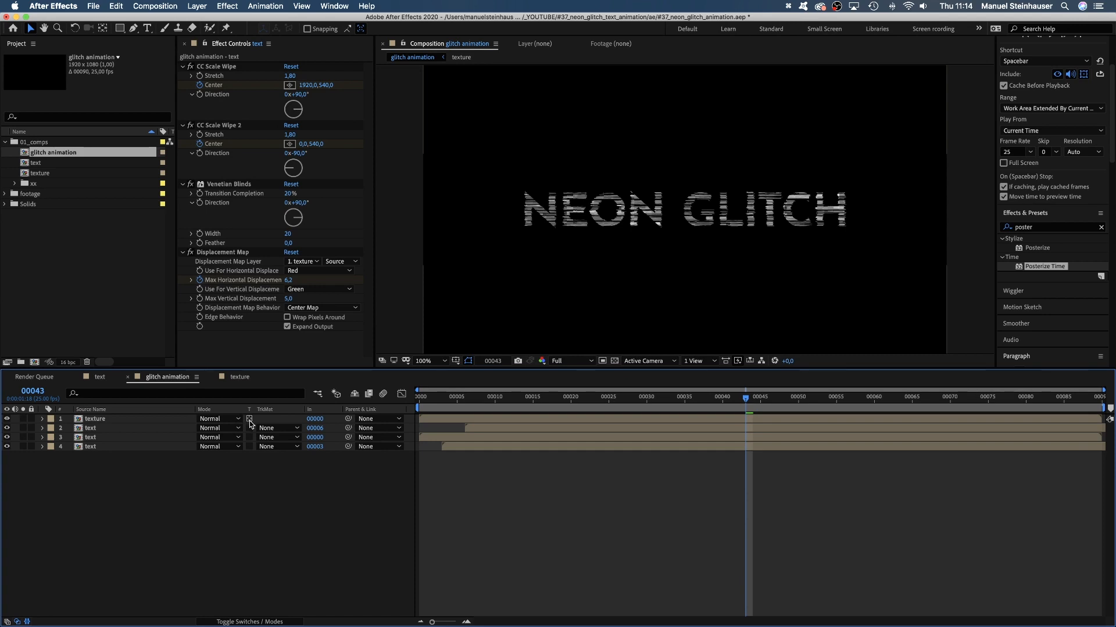
- Apply Tritone to the texture layer with pink highlights, yellow midtones and blue shadows
click(94, 418)
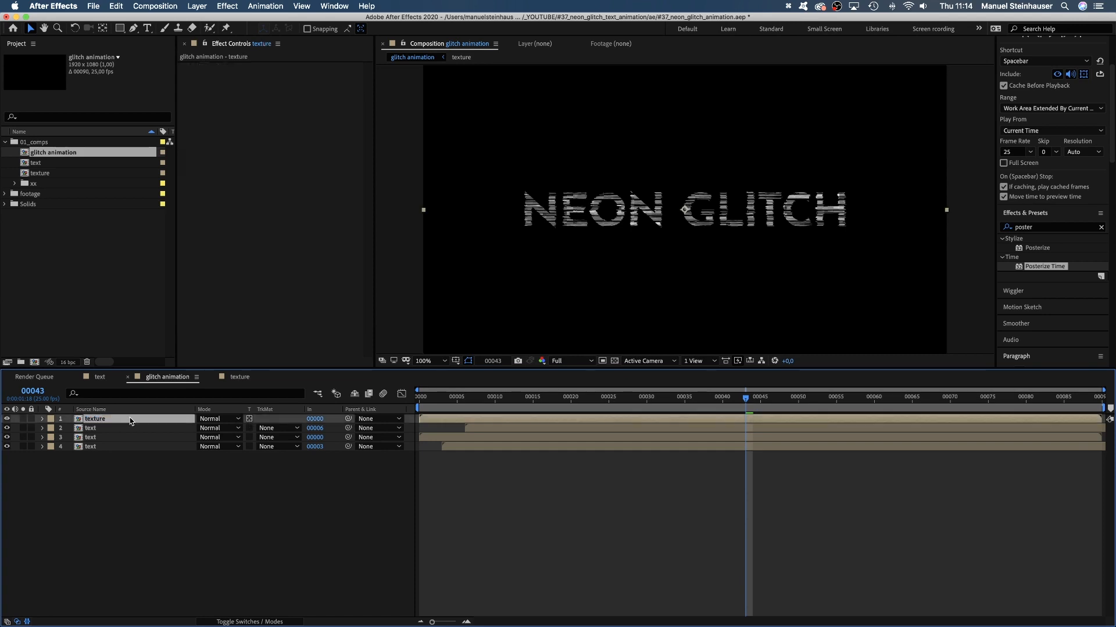
text(triton)
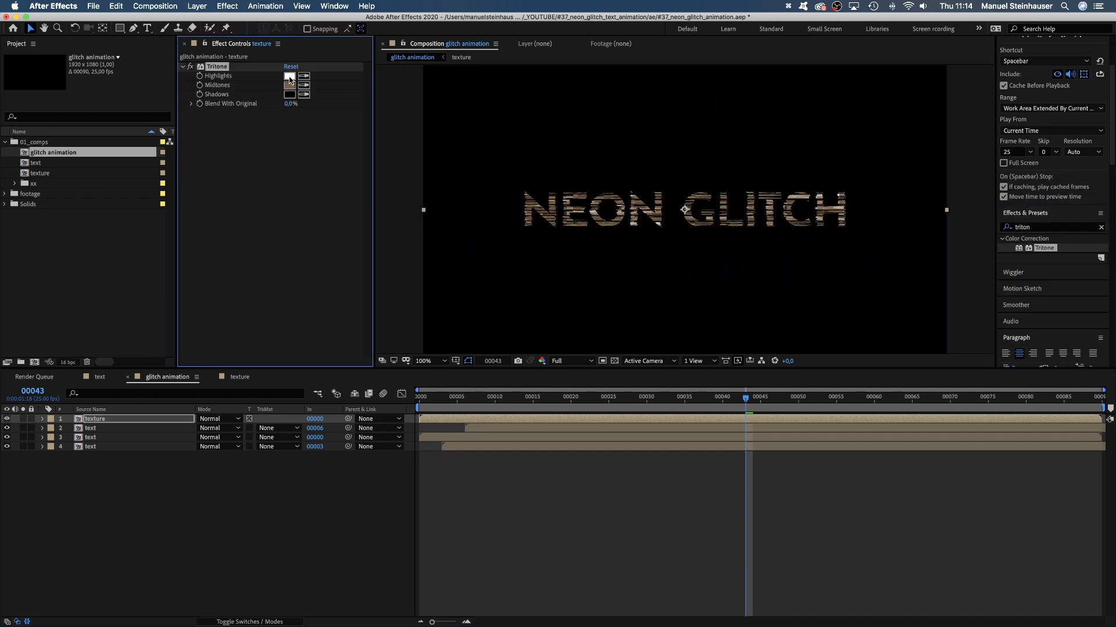
click(289, 77)
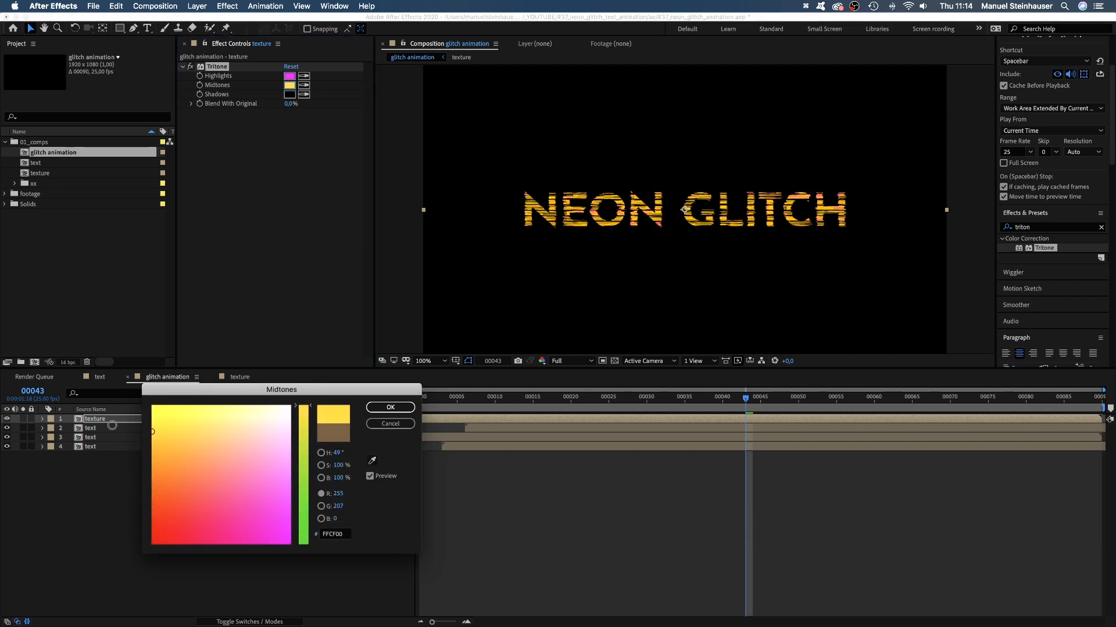
click(389, 407)
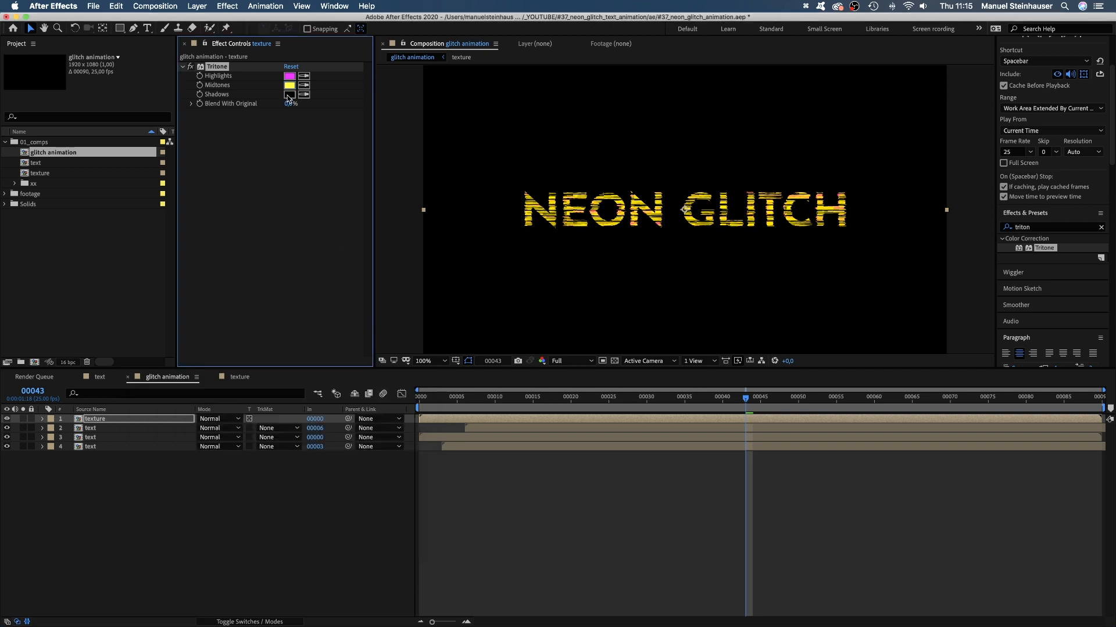
click(289, 94)
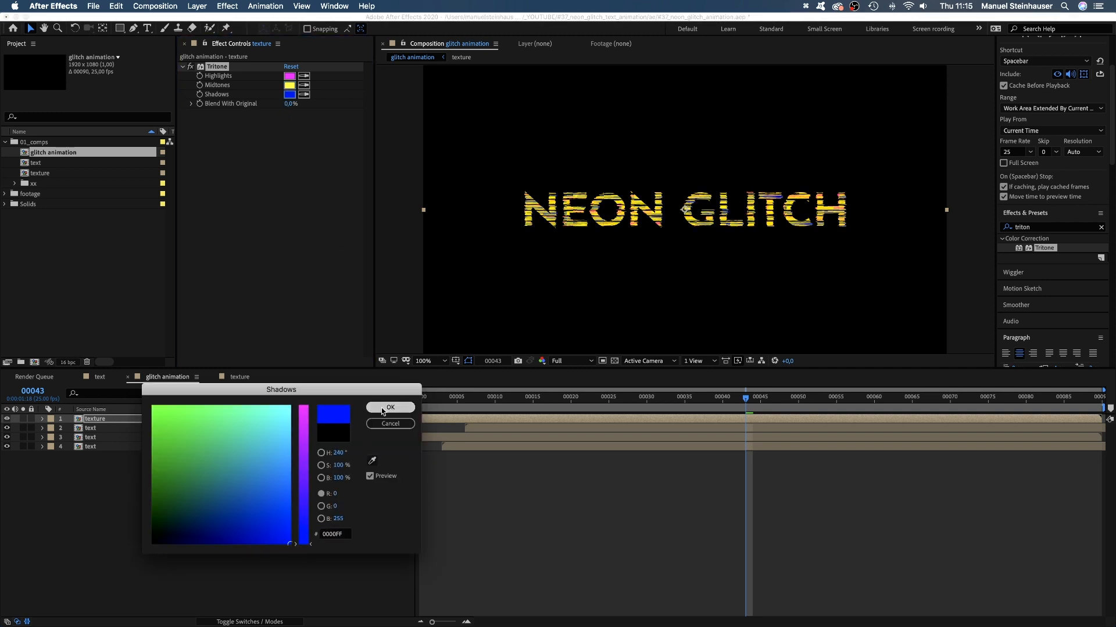
click(389, 406)
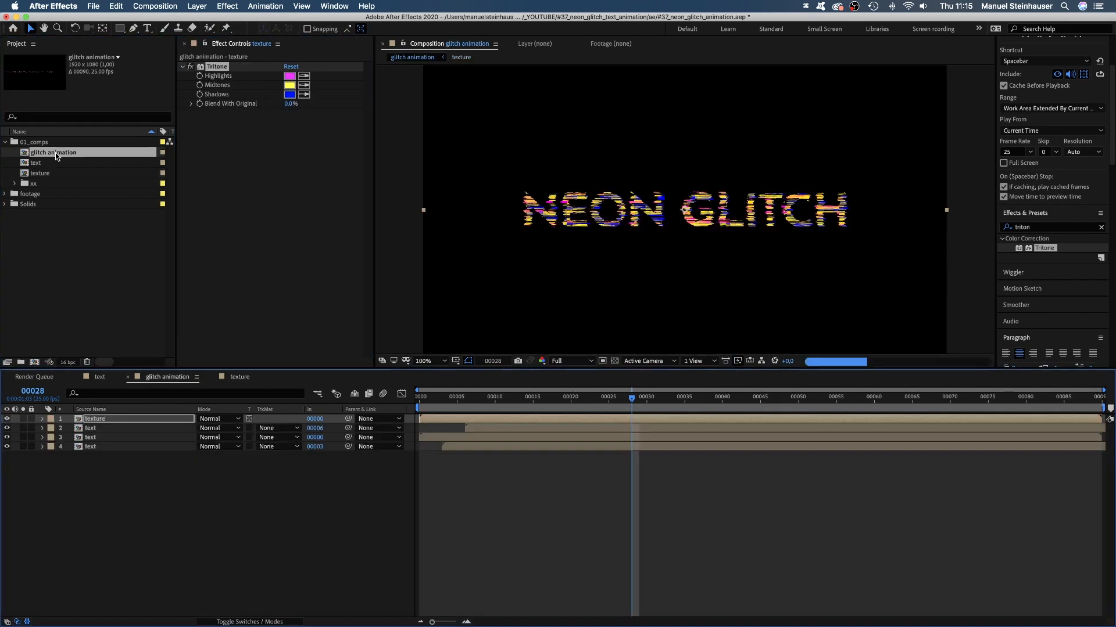
key(cmd+y)
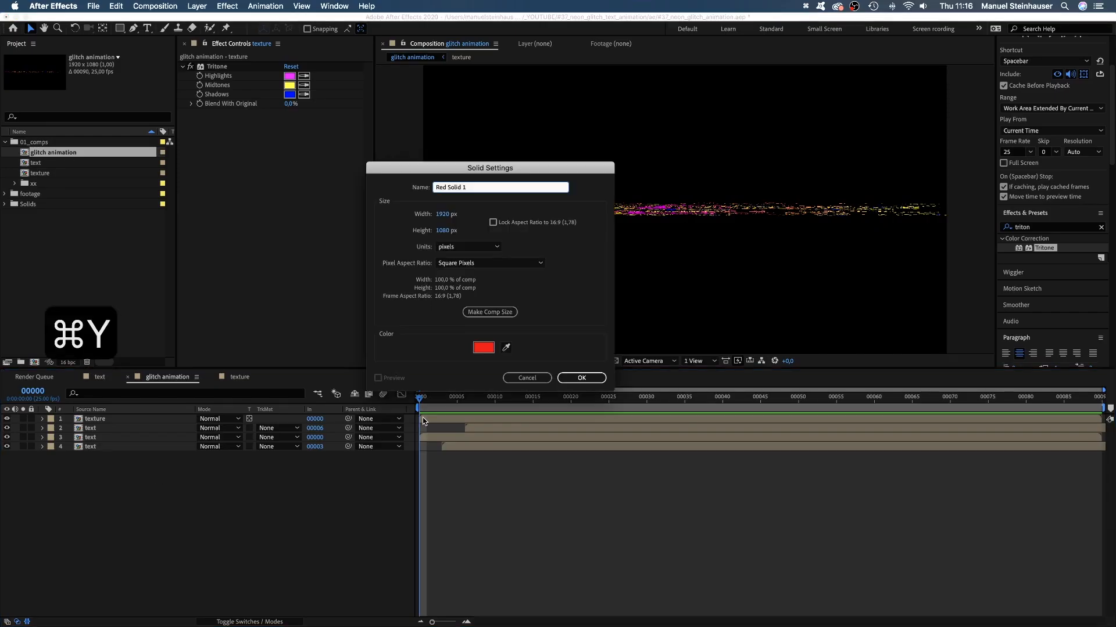
- Create the red solid and nest glitch animation into glitch animation 3 above it
click(581, 378)
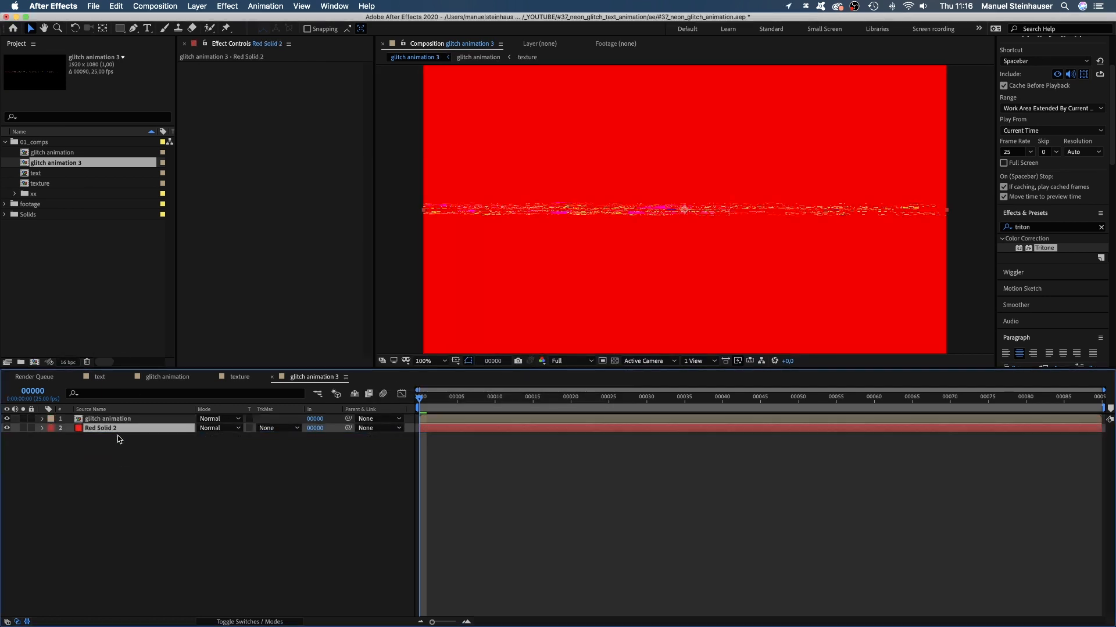
click(652, 396)
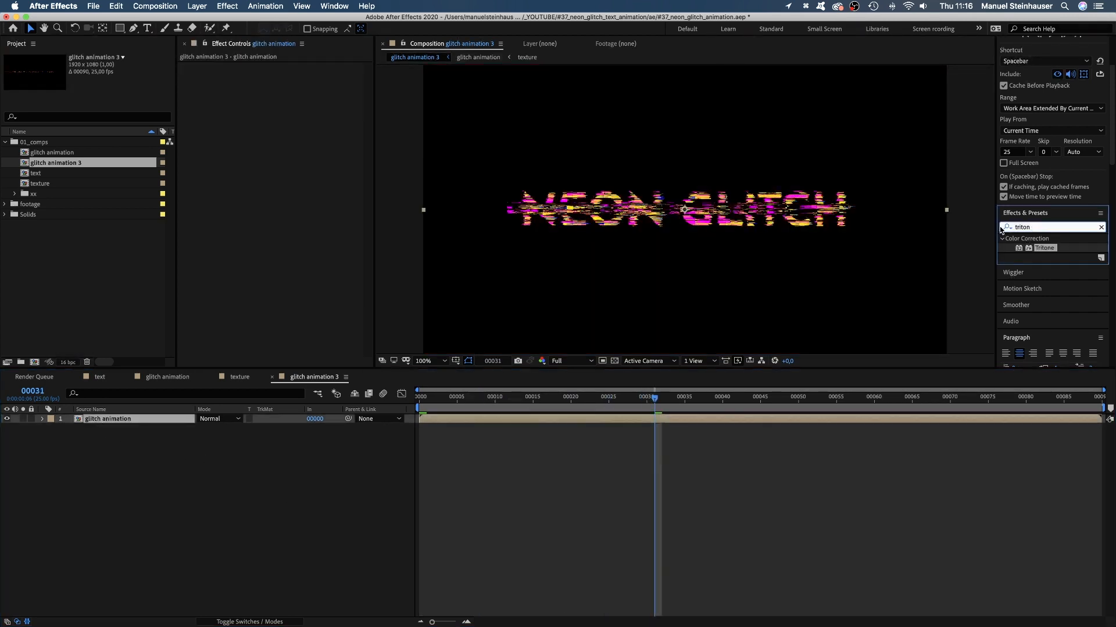
- Apply Glow to the nested animation with Glow Radius 50 and Glow Intensity 2
text(glow)
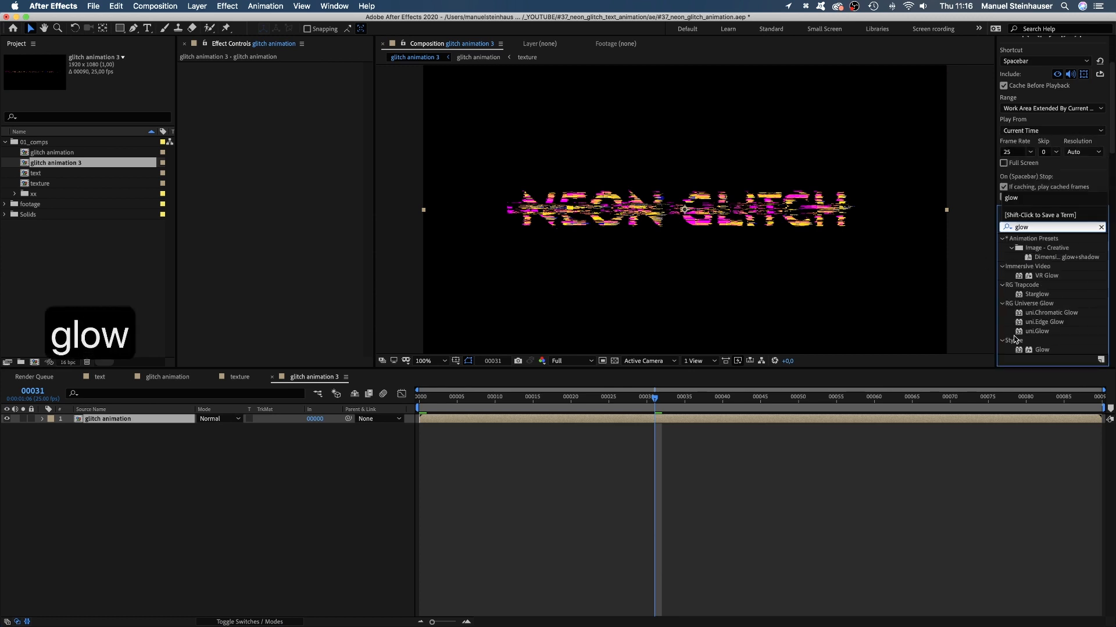
double_click(1041, 350)
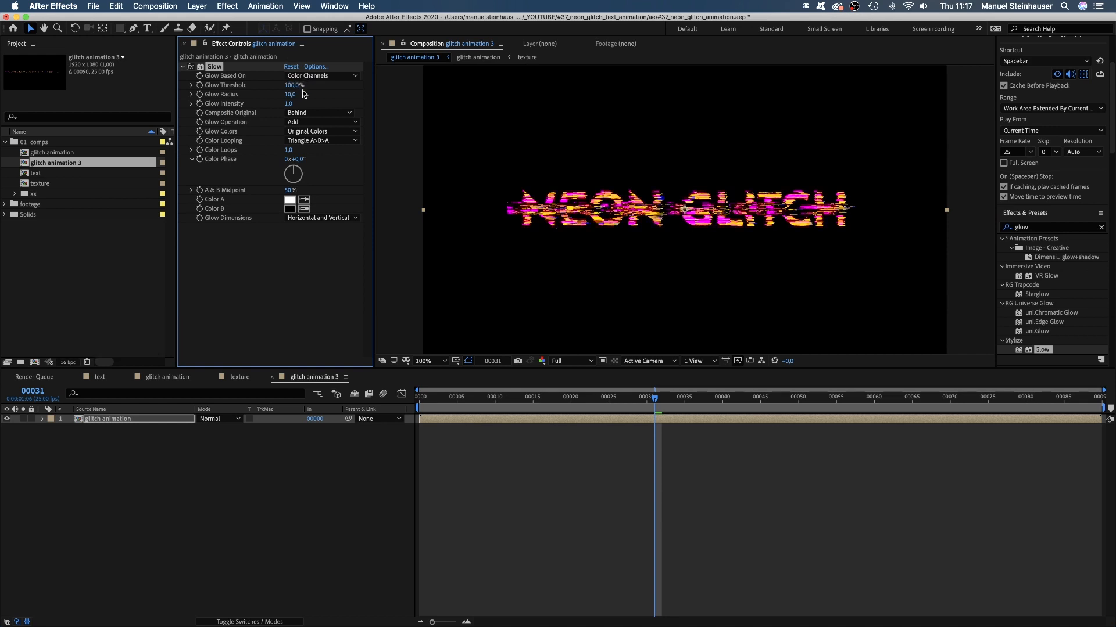
text(50)
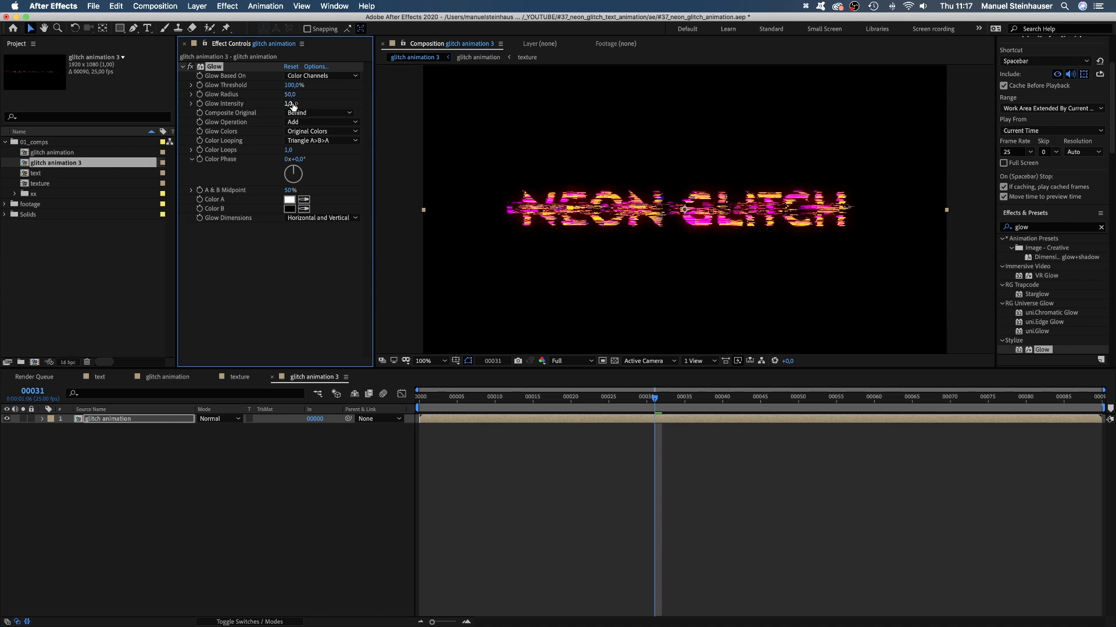
text(2)
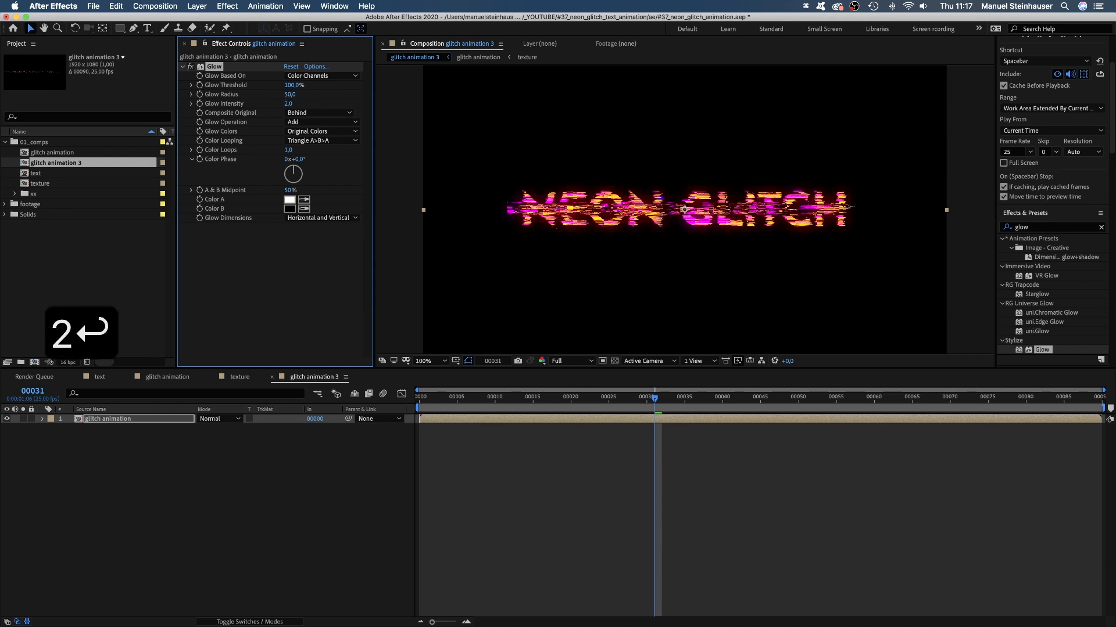